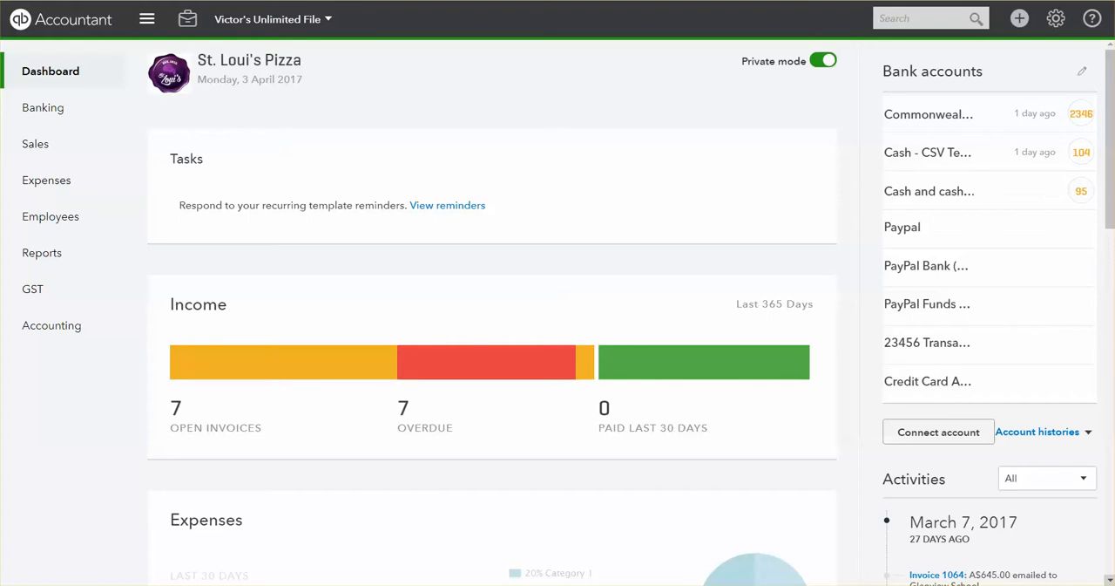
mouse_move(538, 47)
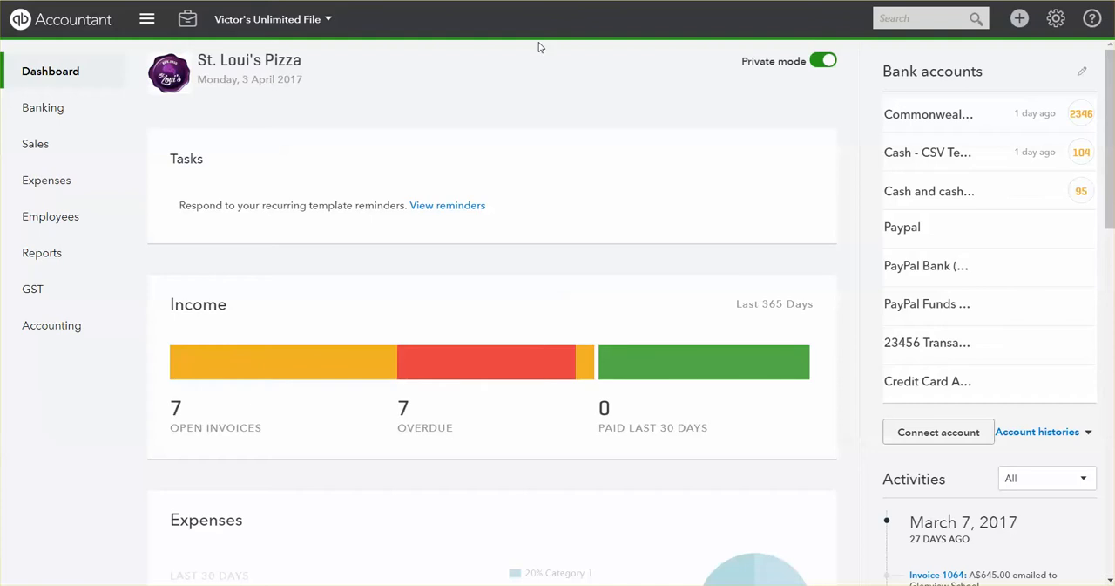
mouse_move(900, 118)
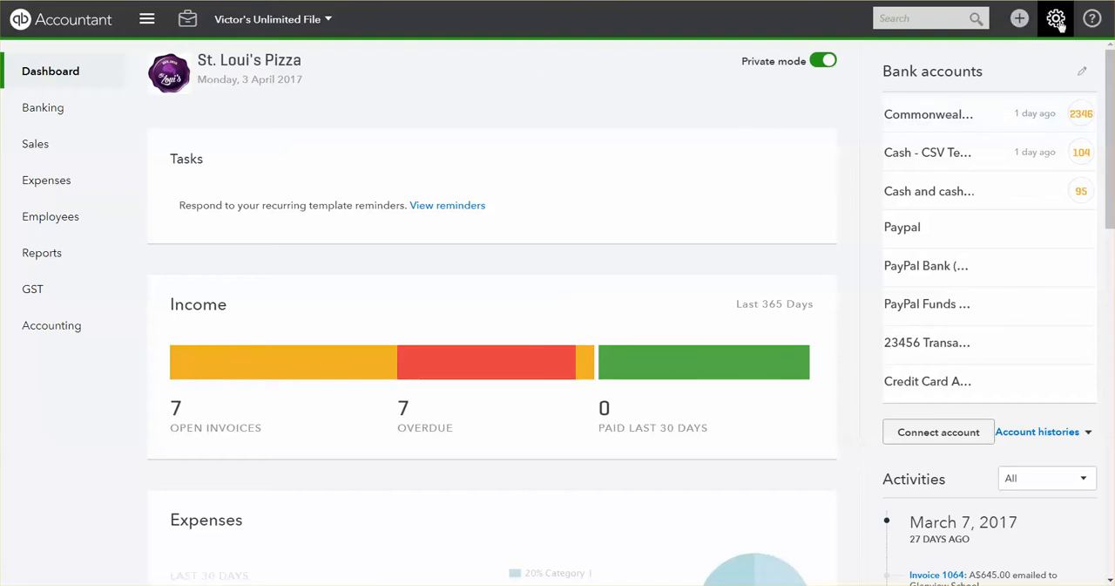
From the gear menu's Custom Form Styles list, edit the Test Template invoice style.
left_click(1055, 18)
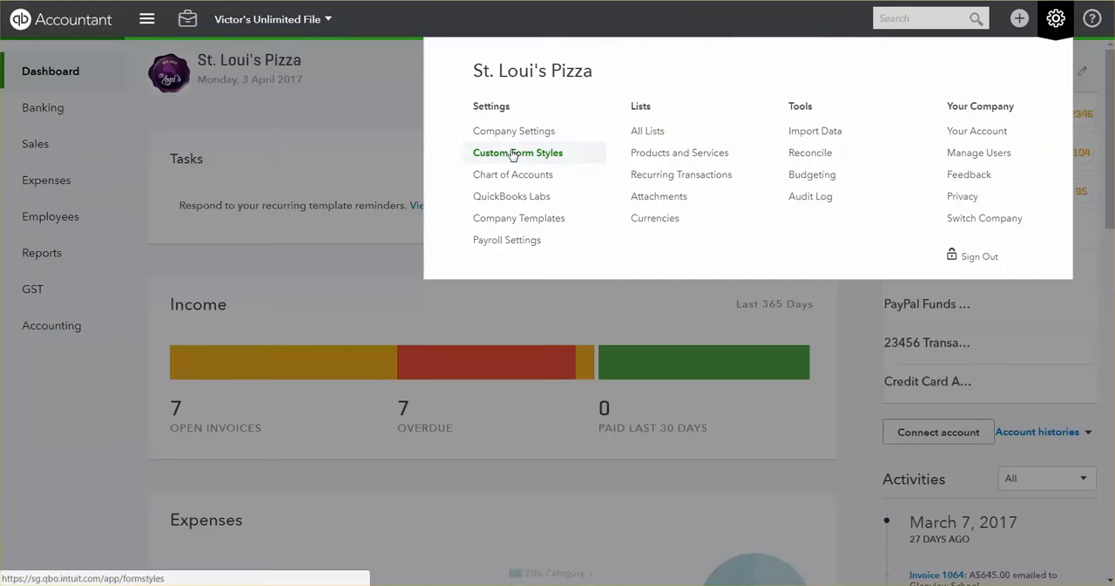
left_click(517, 152)
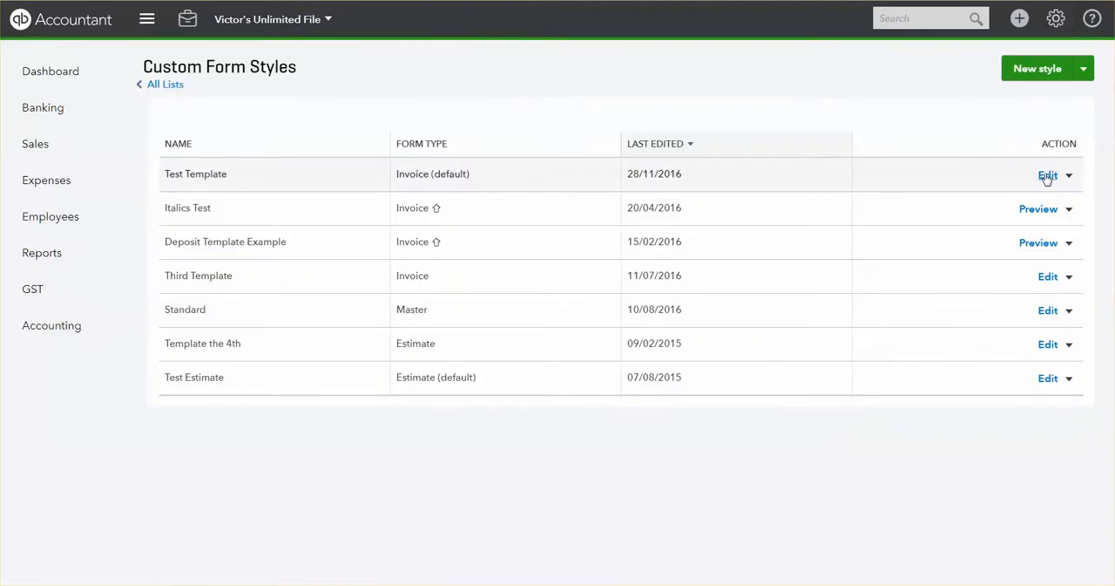
left_click(1048, 175)
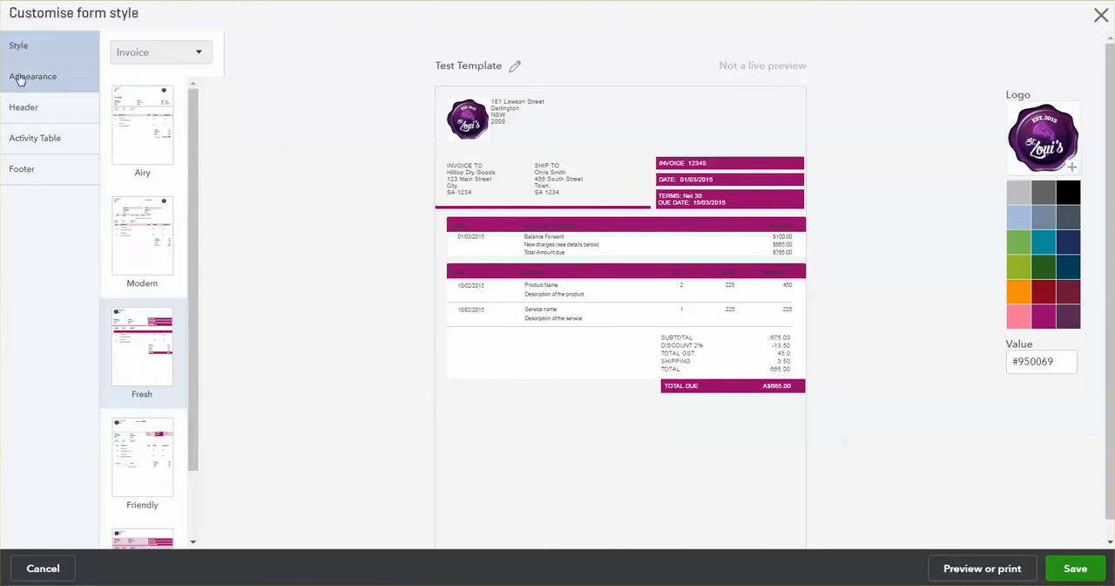
Review the Appearance, Header, Activity Table and Footer sections of the old style editor.
left_click(32, 77)
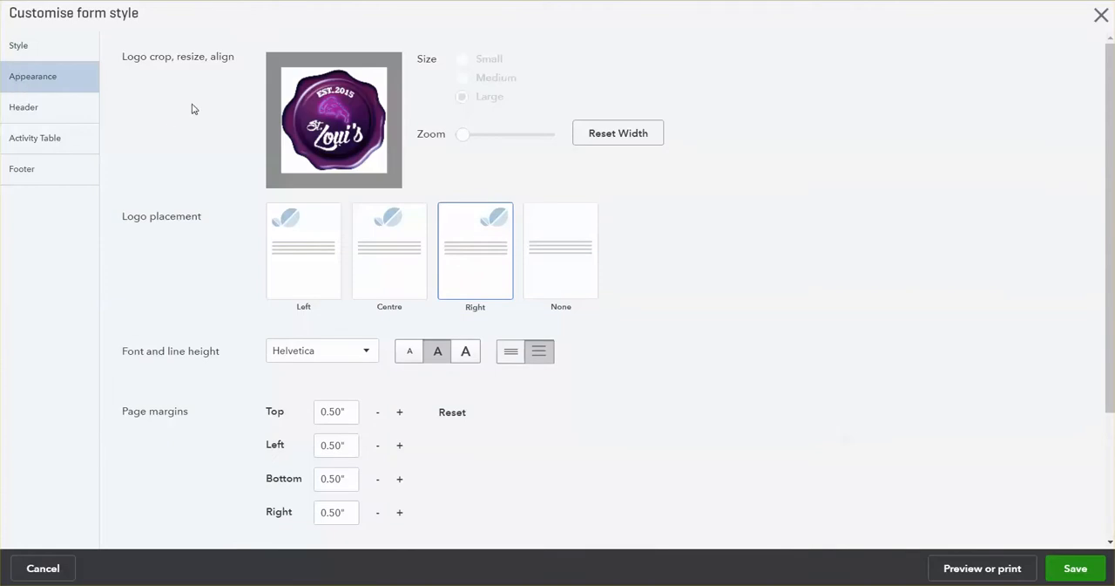
left_click(24, 106)
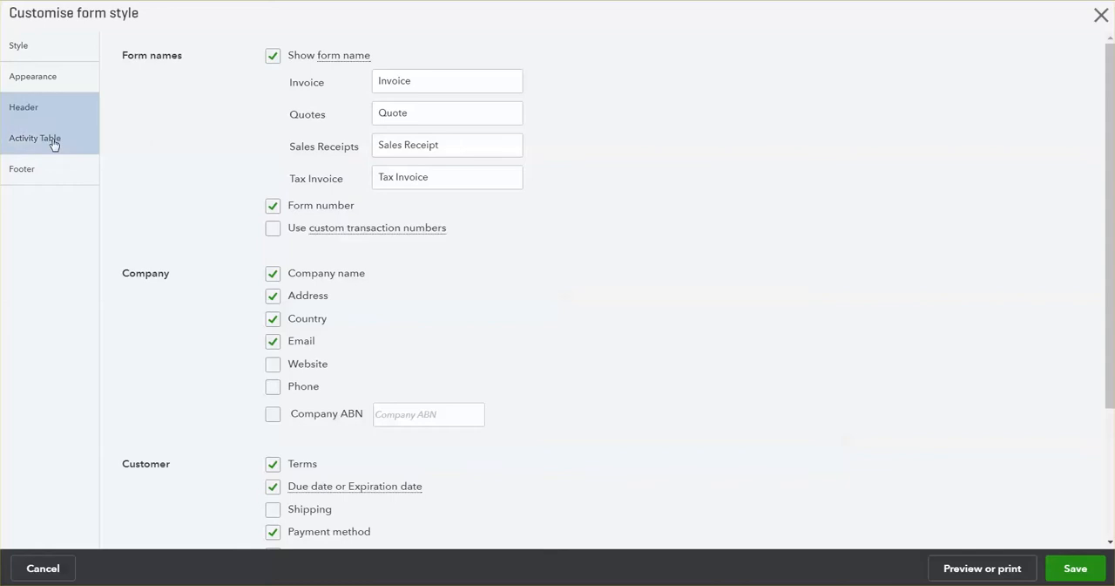
left_click(35, 137)
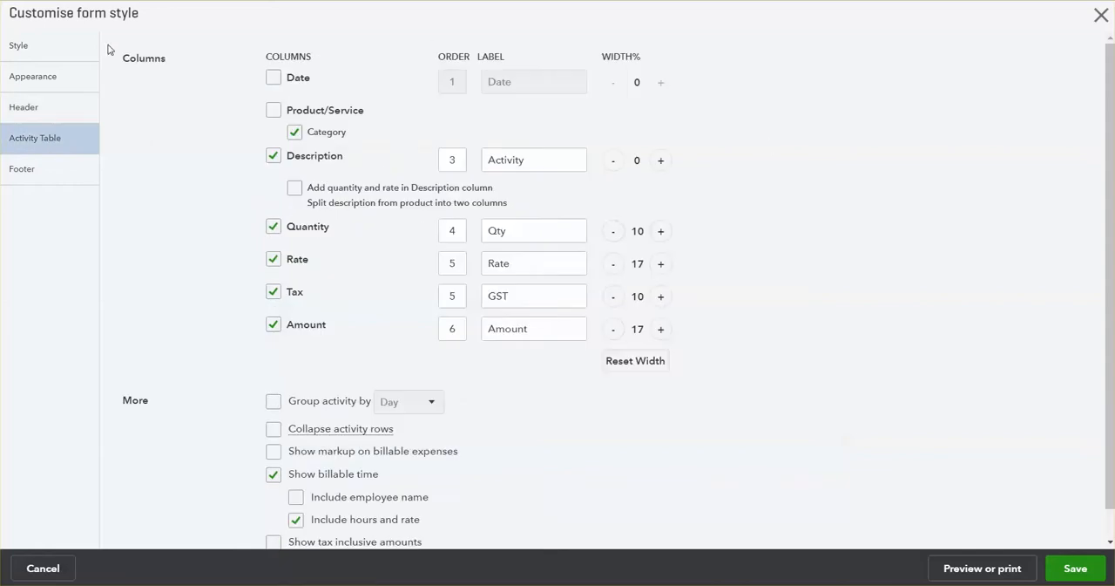
mouse_move(208, 337)
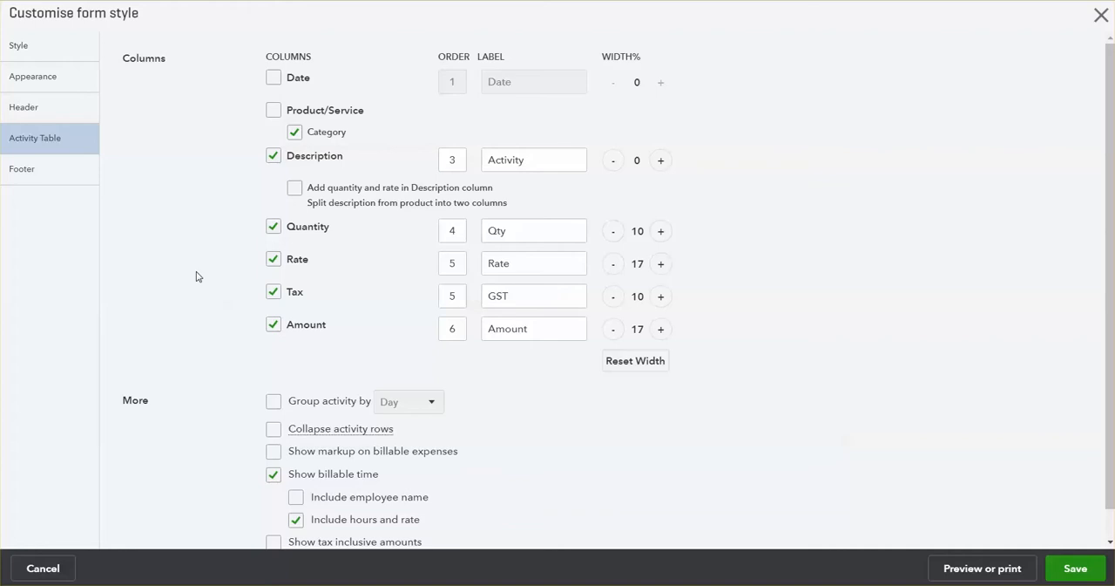
left_click(22, 169)
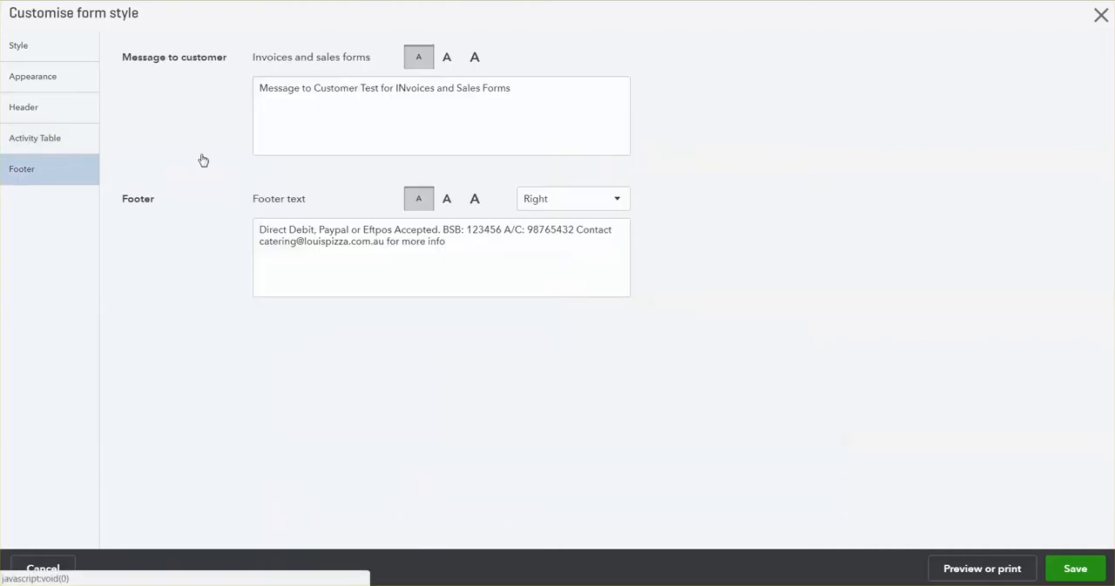
mouse_move(438, 460)
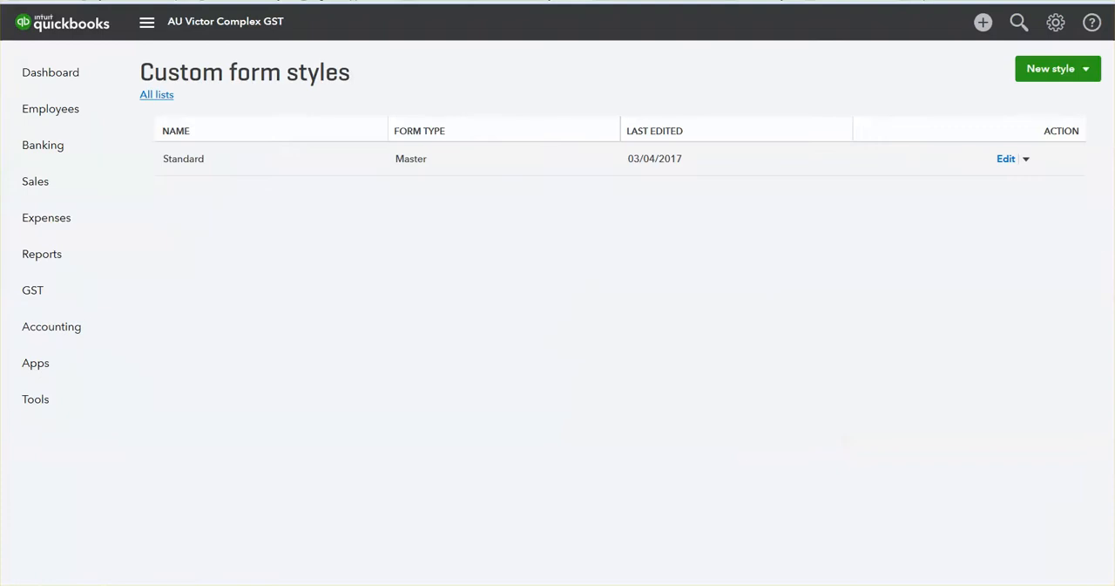
mouse_move(1006, 159)
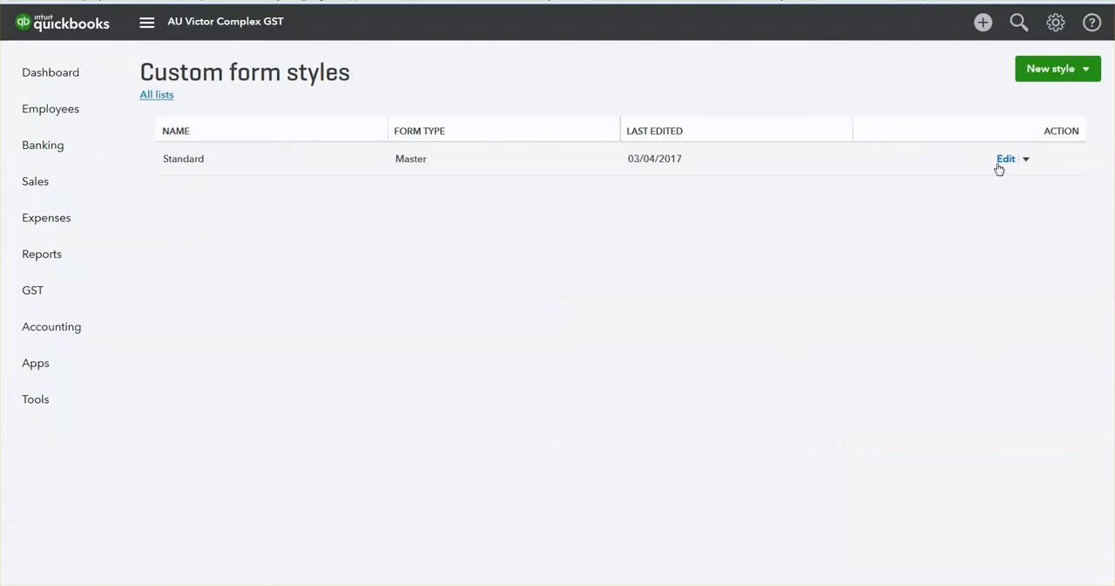
Edit the Standard form style, opening the new editor on its Design tab.
left_click(1006, 158)
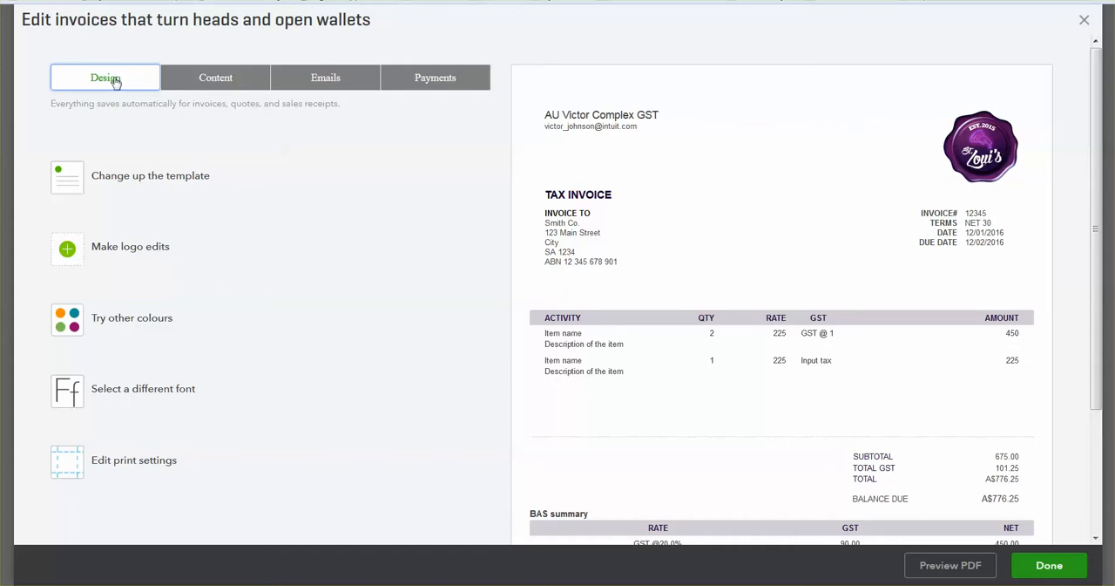
mouse_move(155, 82)
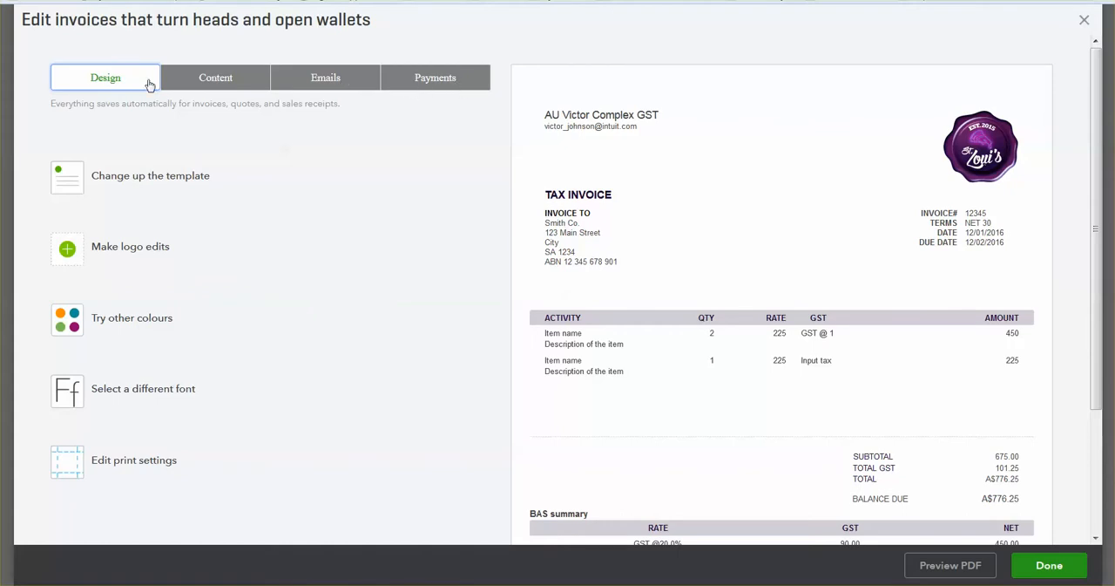
mouse_move(123, 180)
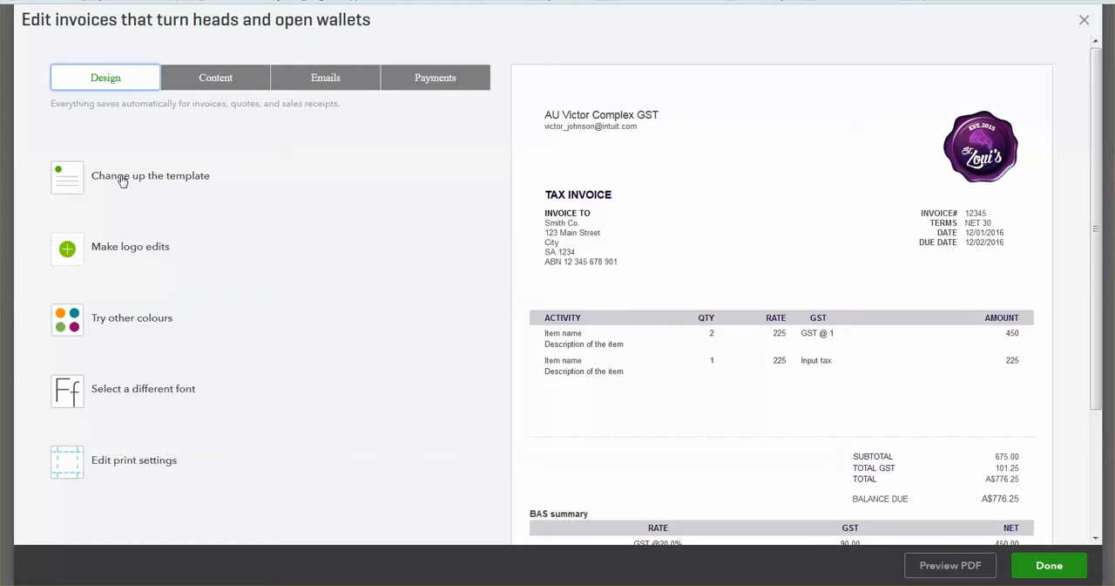
Switch the invoice to a different template and show the colour choices for blue-grey #7889a1.
left_click(150, 175)
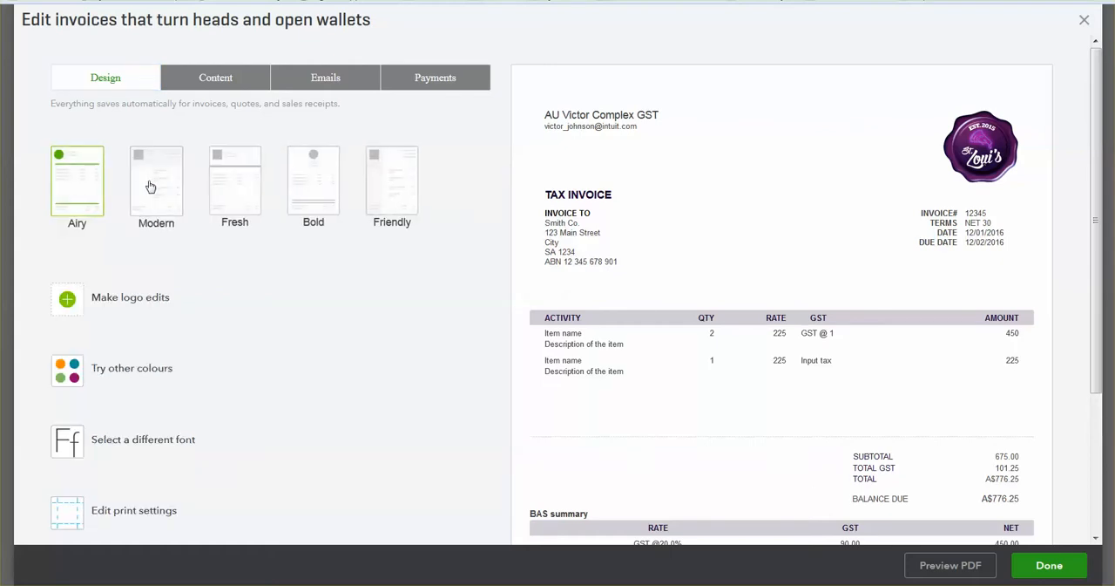
left_click(156, 181)
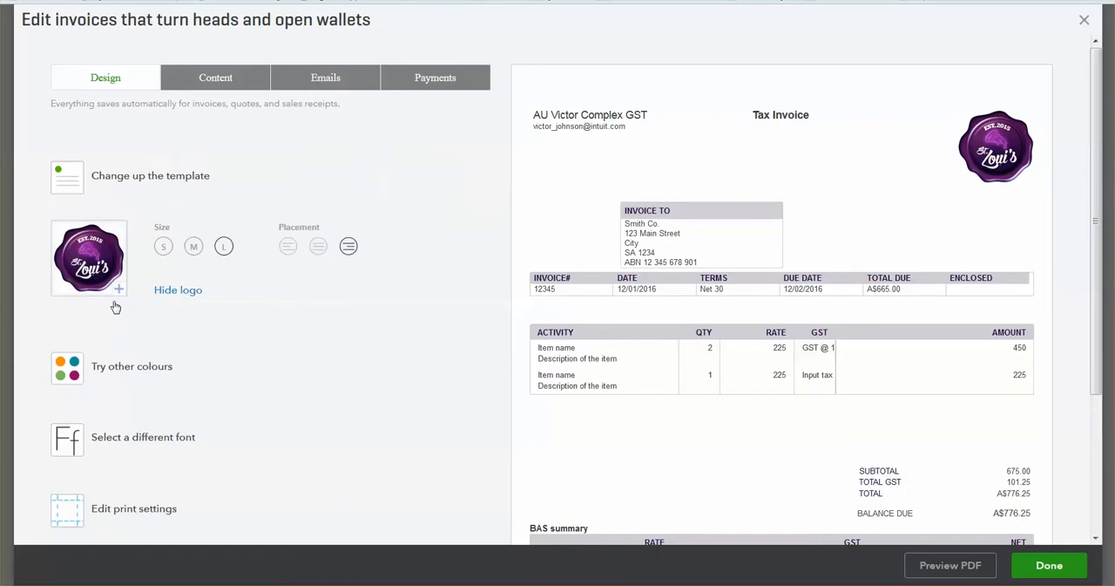
mouse_move(130, 237)
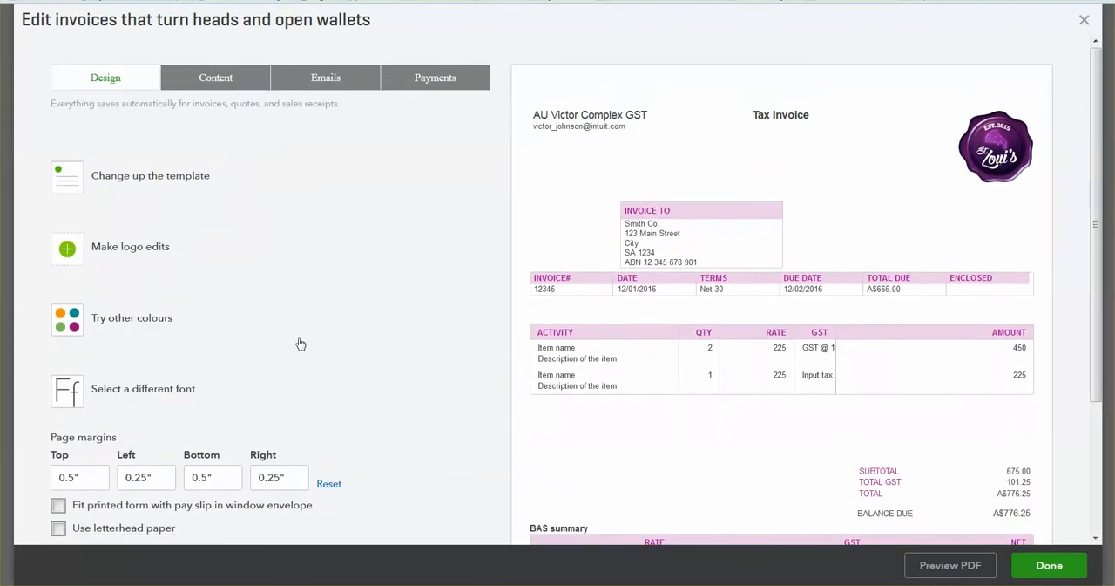
left_click(132, 318)
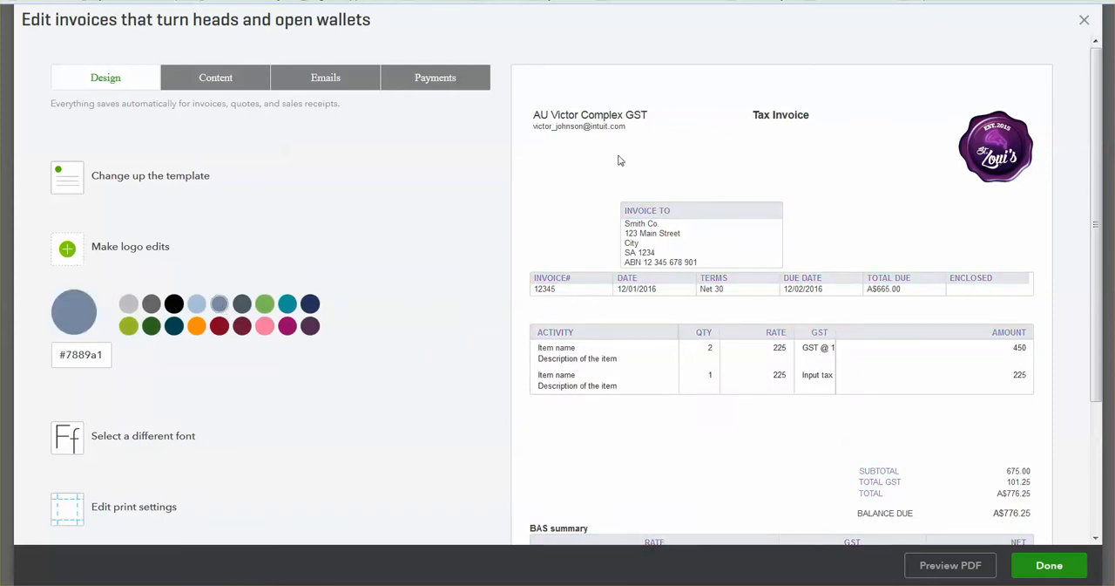
mouse_move(916, 423)
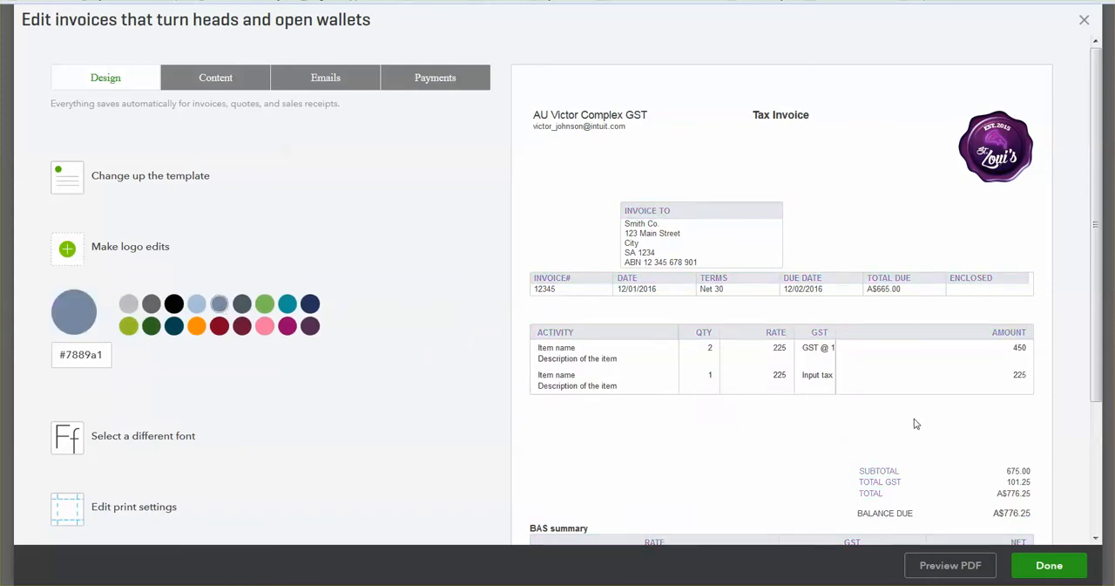
mouse_move(930, 347)
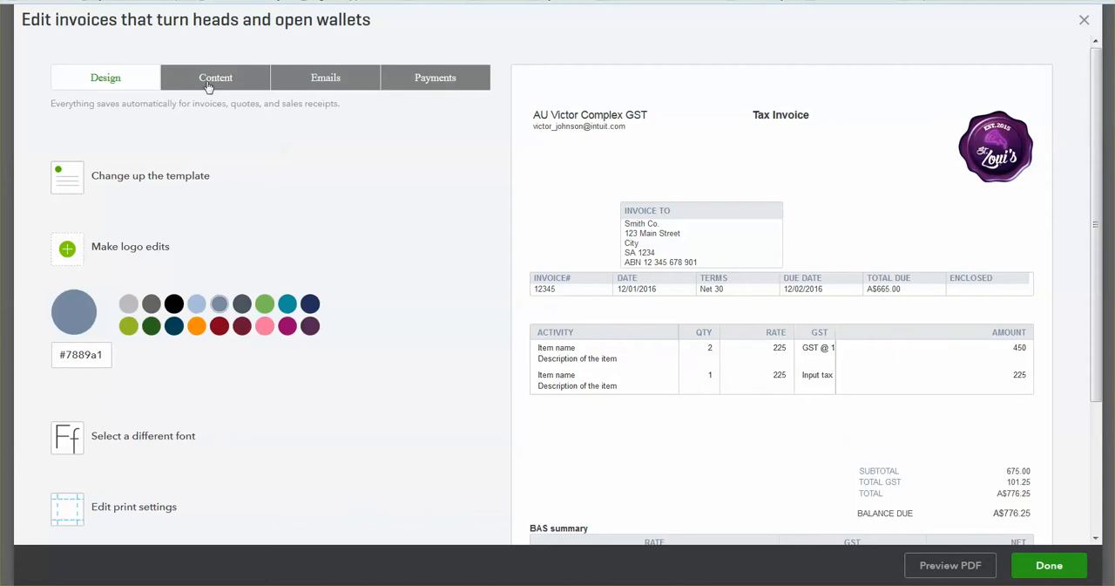
On the Content tab, add header address fields and scroll to the table column options.
left_click(215, 77)
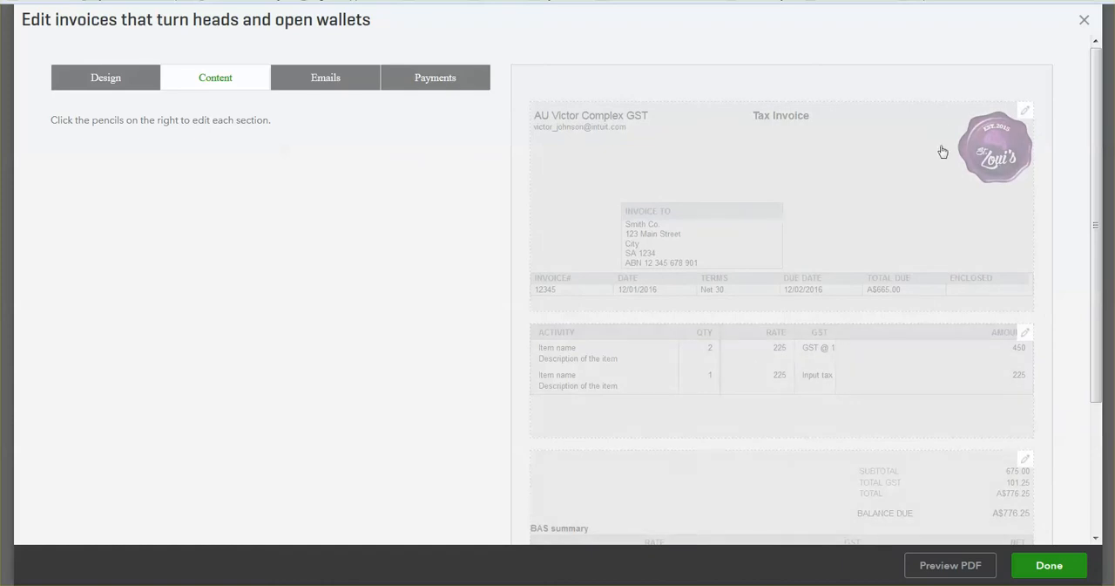
mouse_move(833, 168)
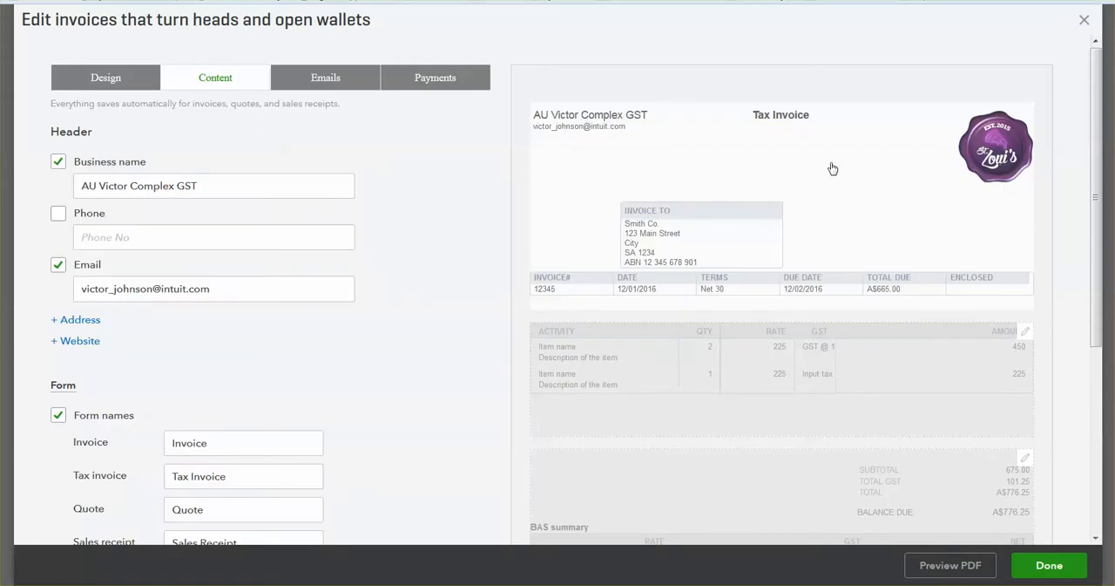
mouse_move(341, 215)
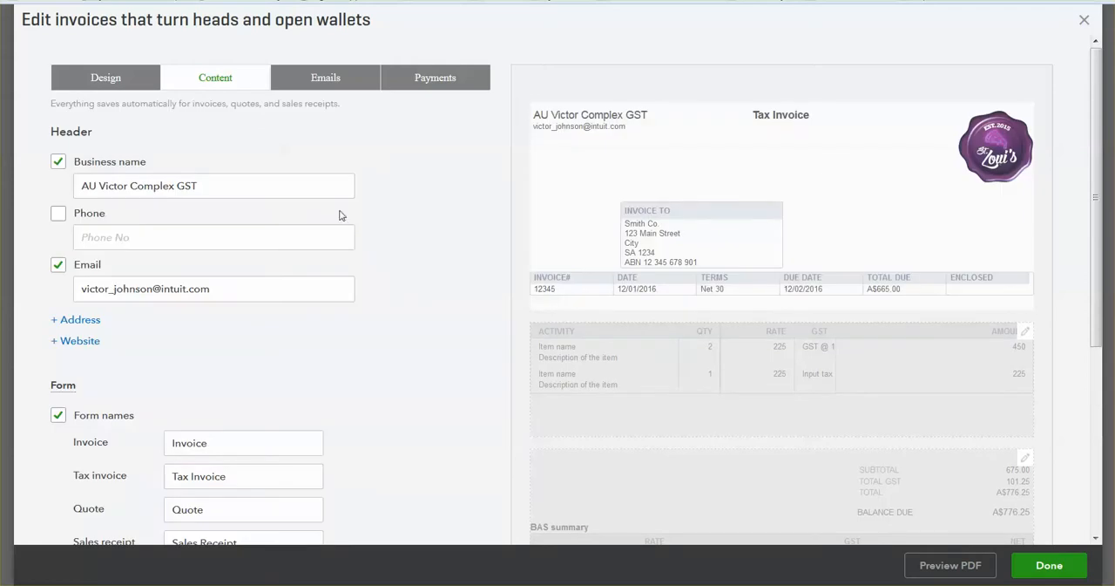
left_click(76, 319)
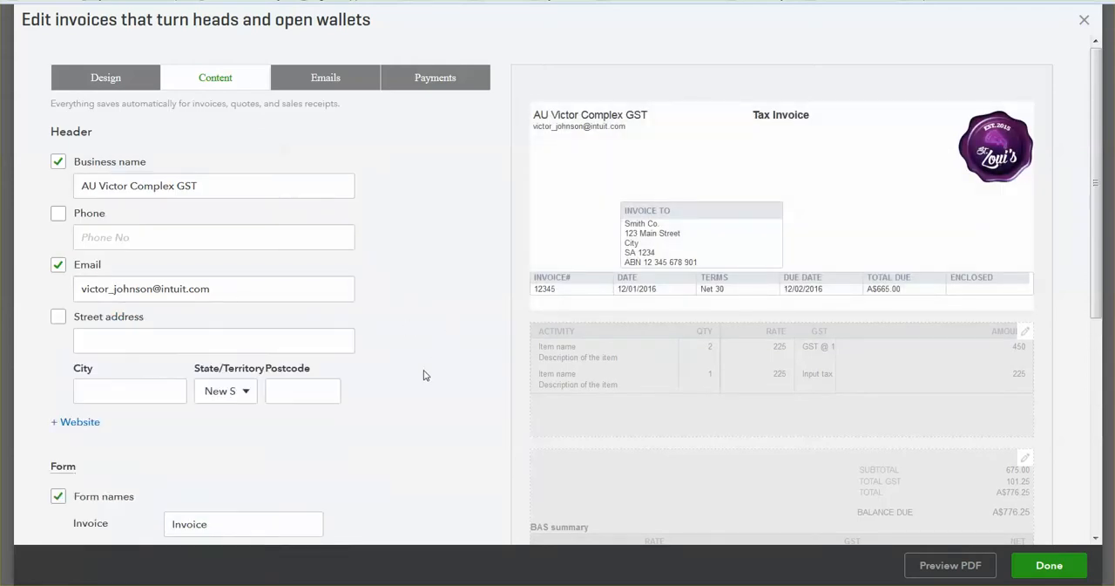
scroll("down", 3)
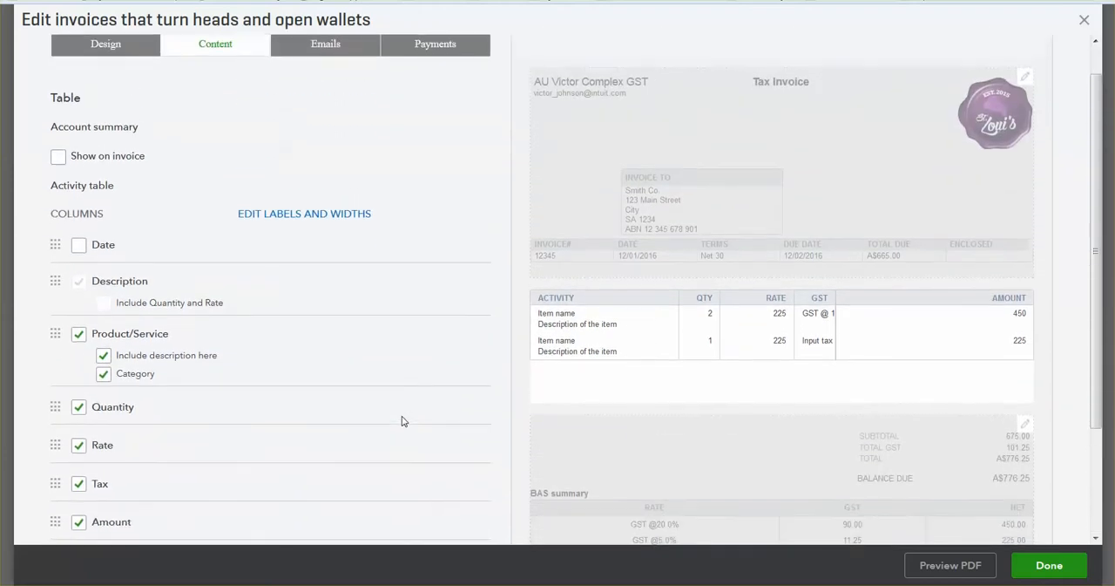
Scroll the Content panel down to the footer discount, deposit and message settings.
scroll("down", 3)
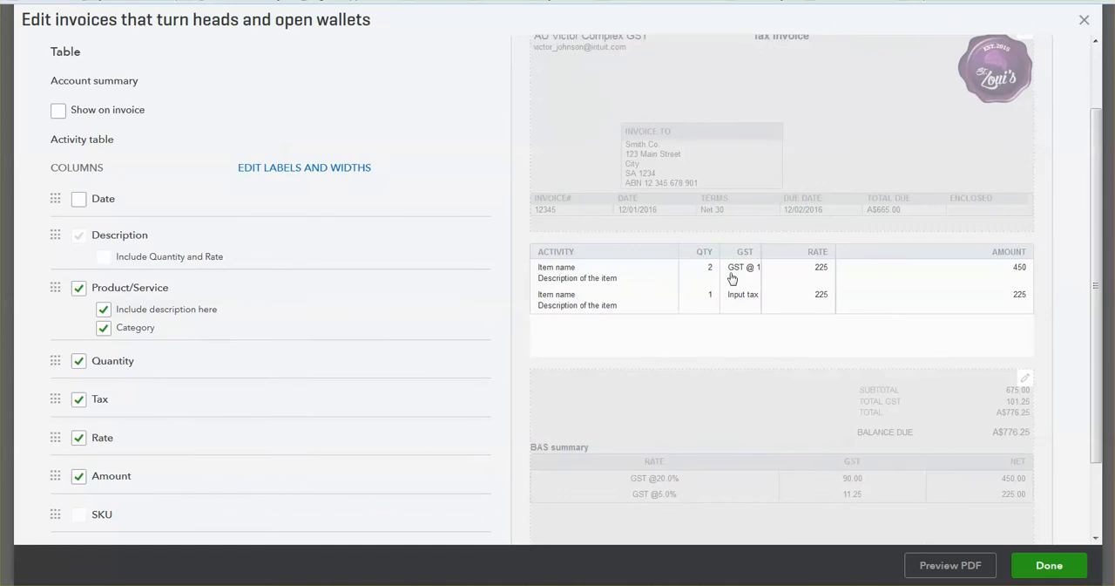
mouse_move(750, 299)
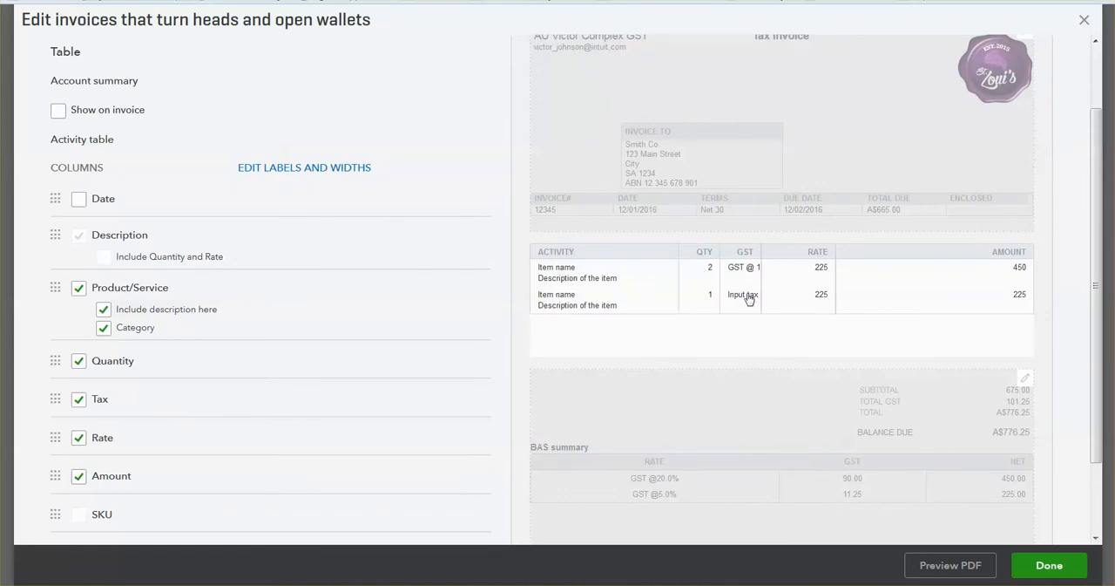
mouse_move(954, 494)
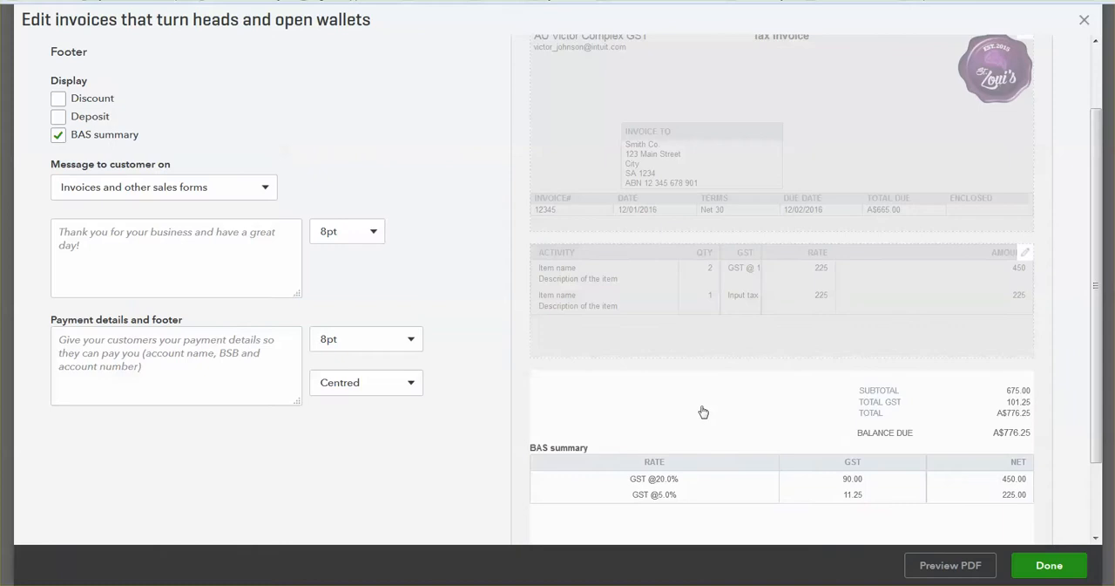
left_click(57, 98)
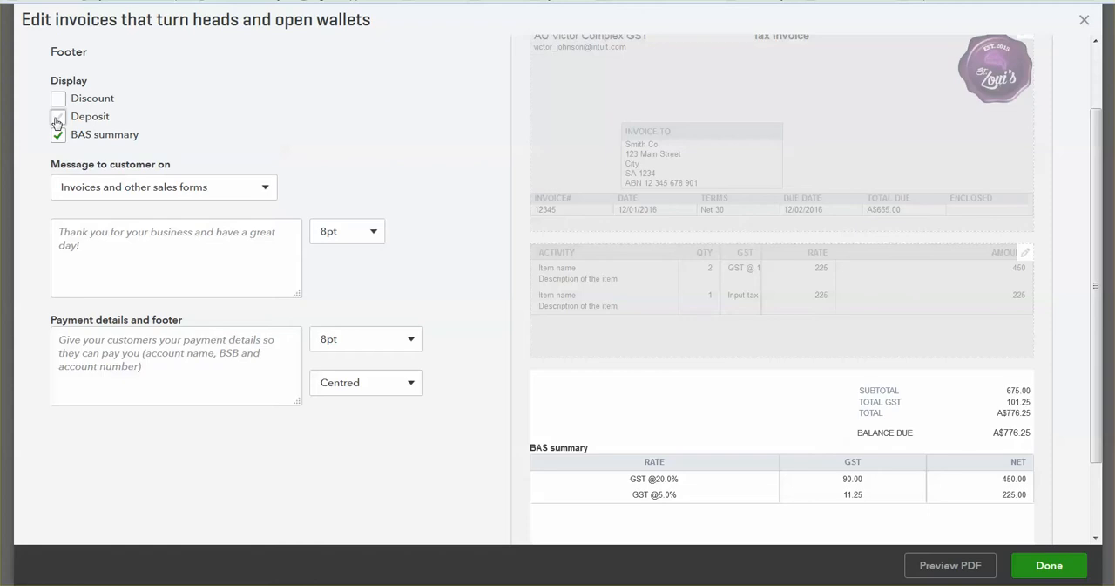
left_click(57, 116)
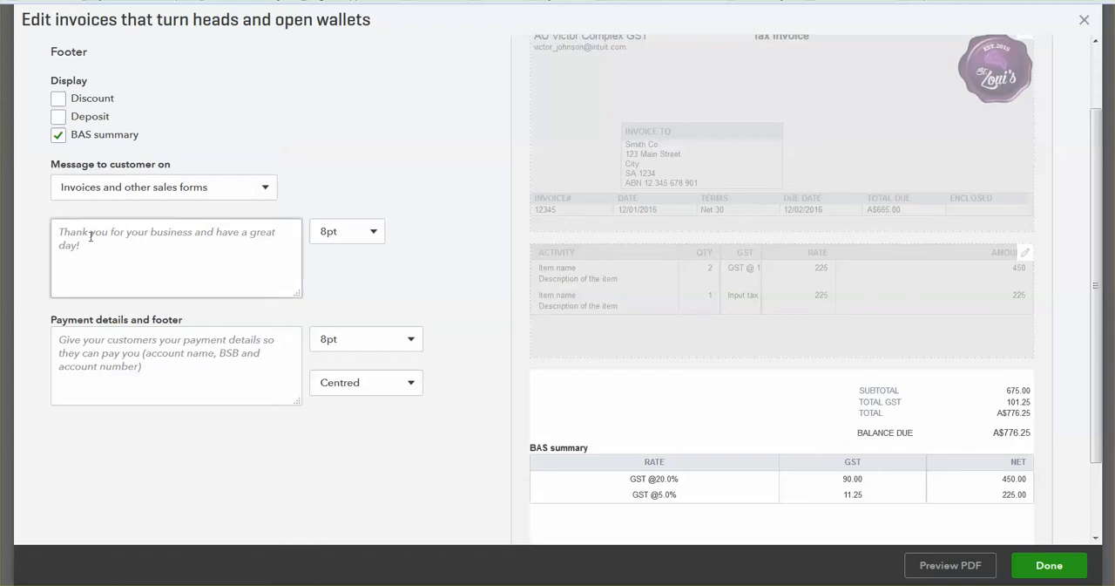
left_click(174, 364)
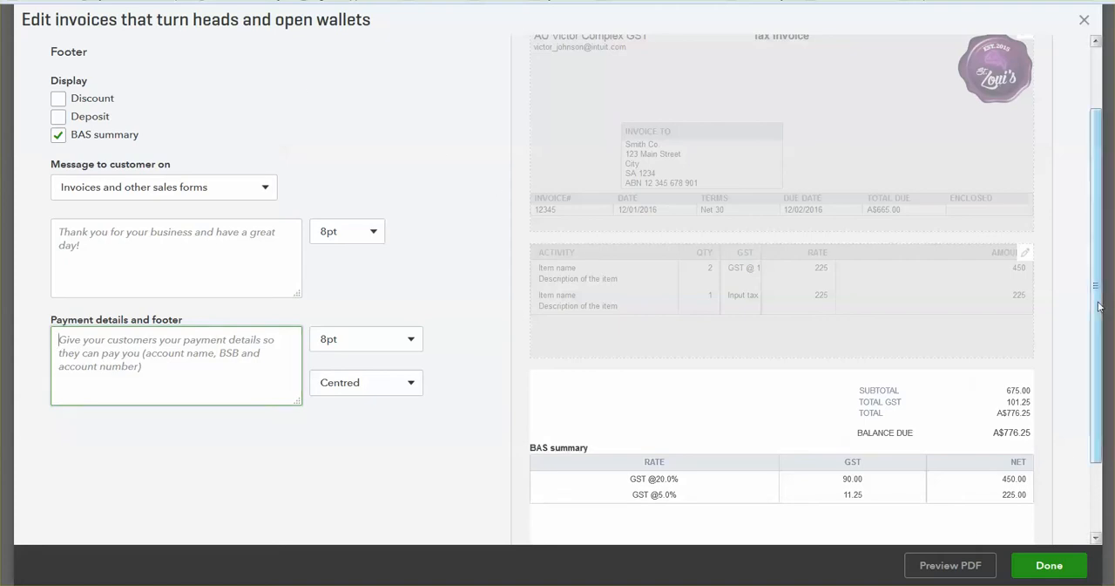
left_click(328, 77)
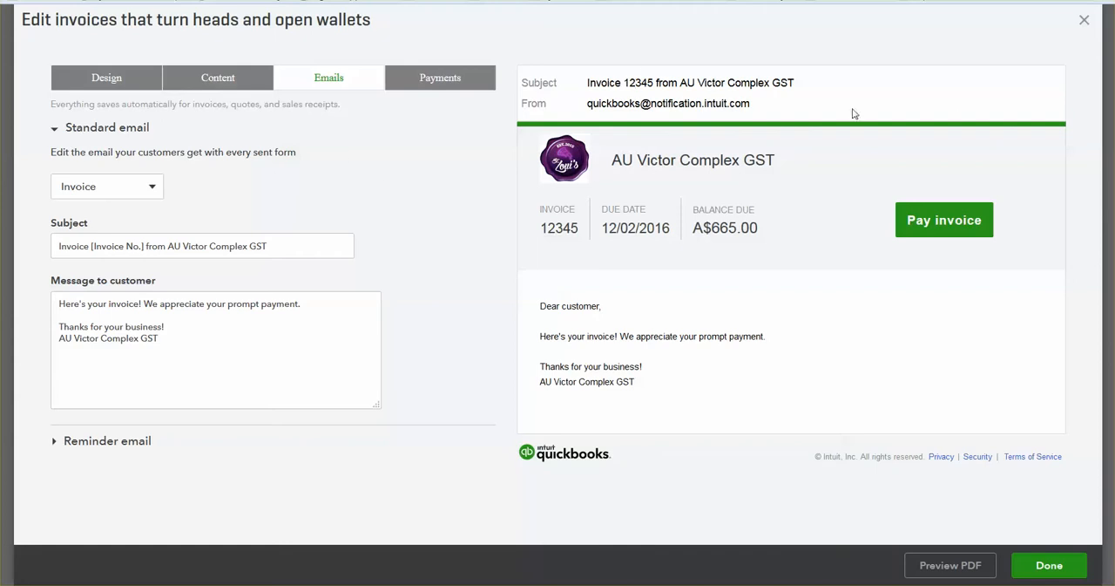
mouse_move(632, 155)
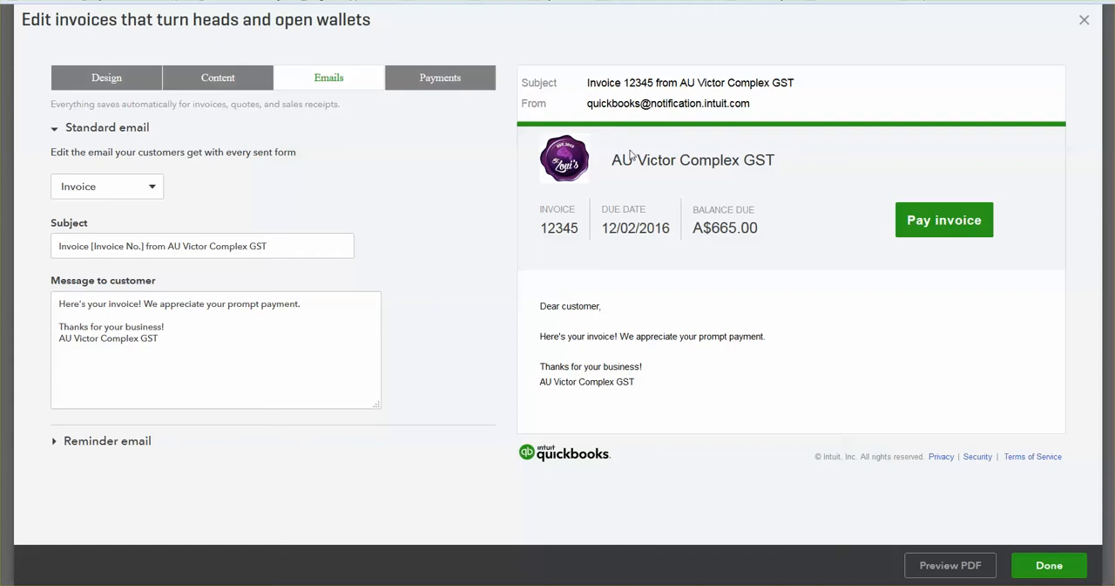
mouse_move(1041, 418)
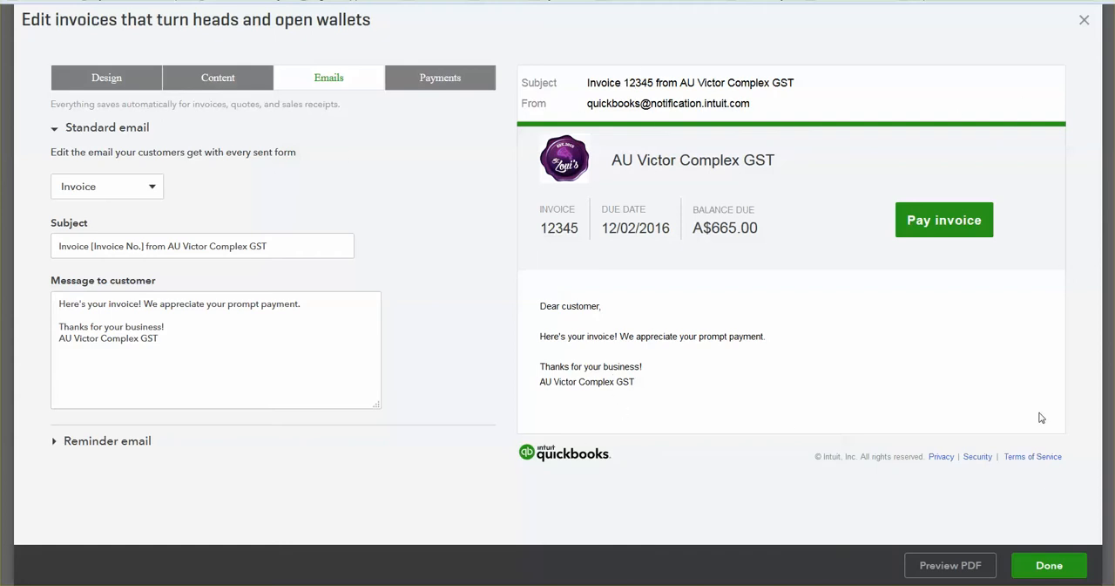
mouse_move(679, 382)
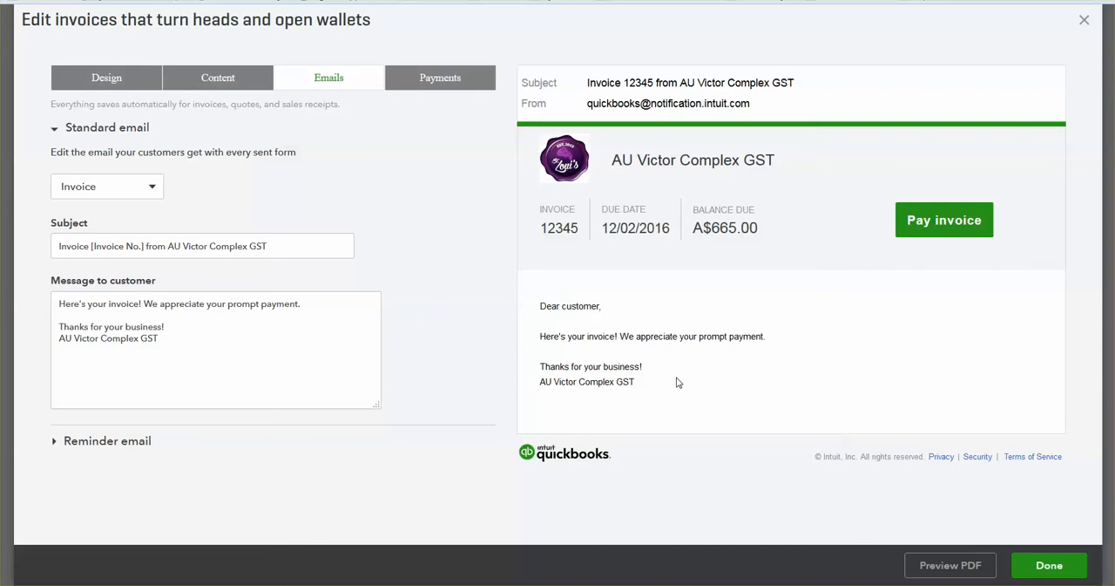
mouse_move(668, 394)
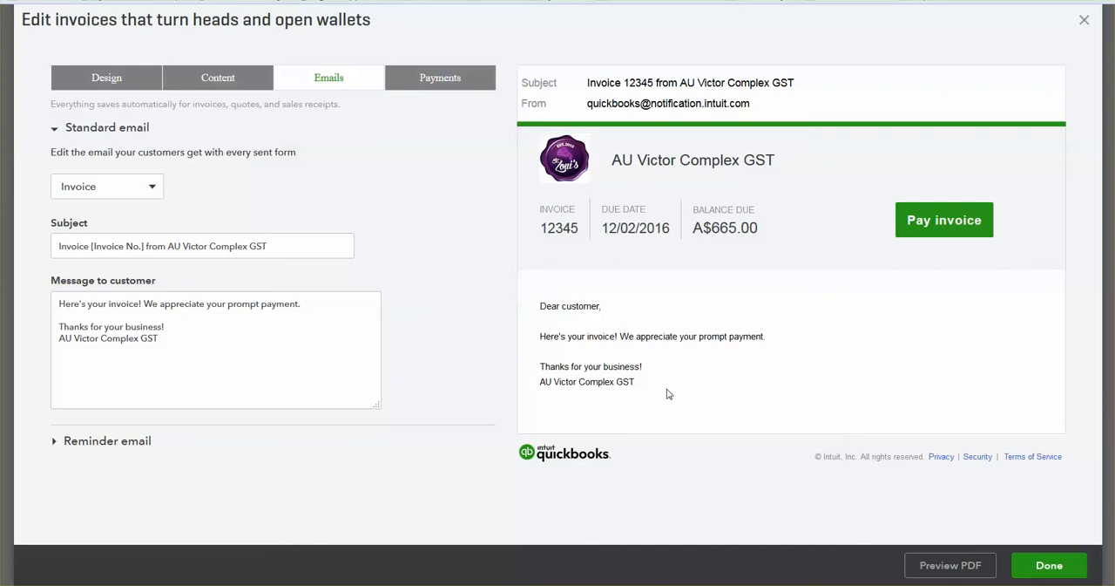
mouse_move(688, 173)
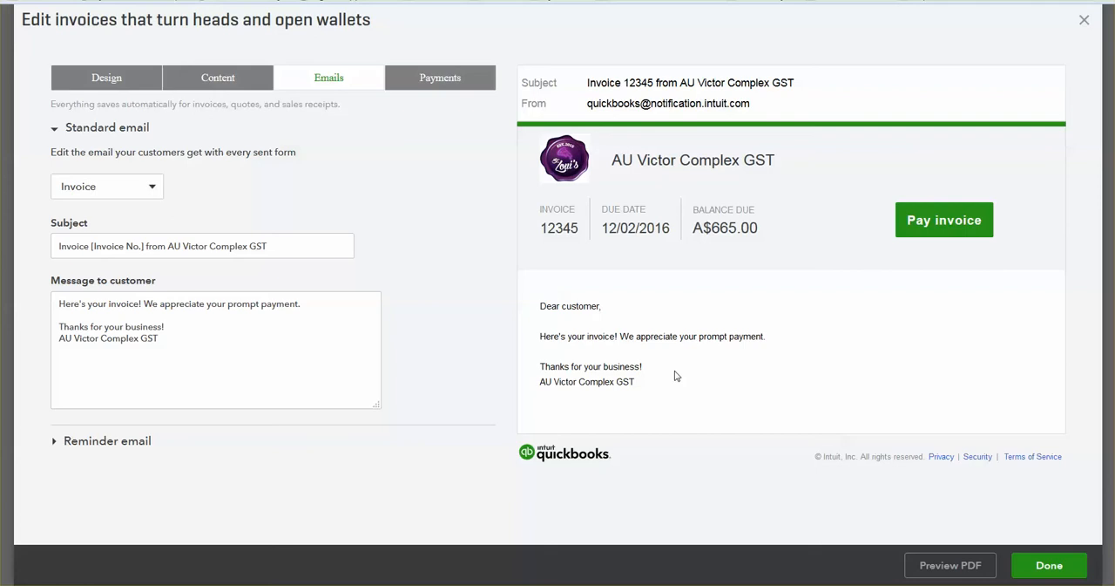
mouse_move(394, 206)
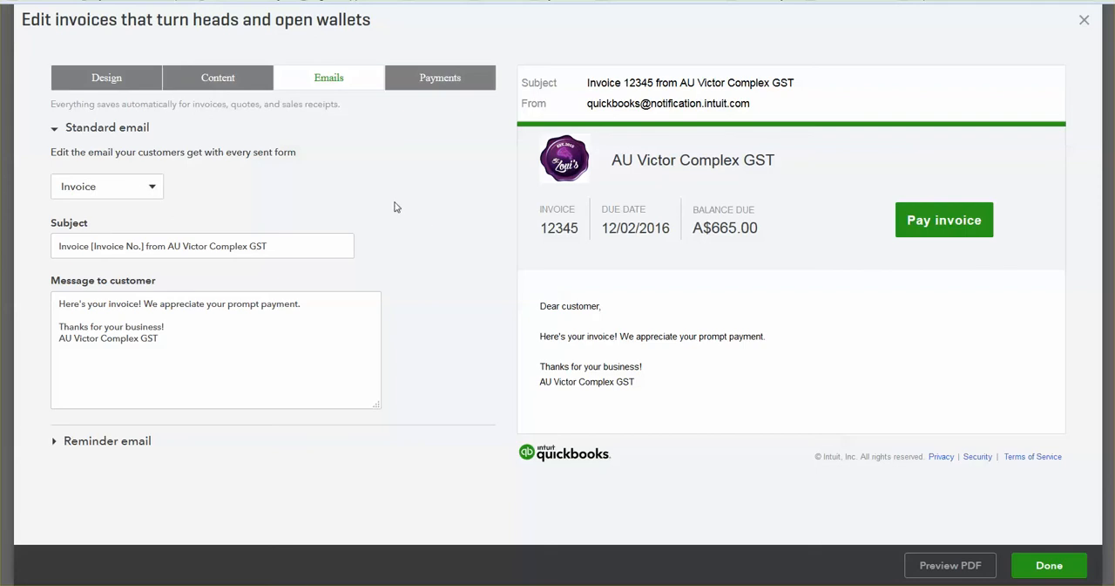
Set the Standard email form type to Invoice.
left_click(106, 186)
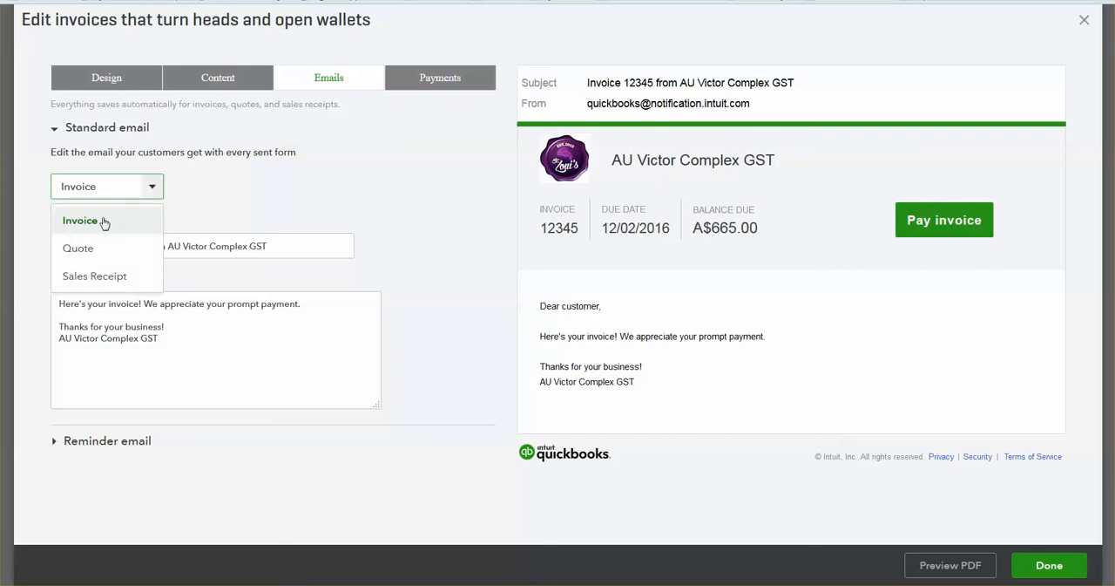
left_click(94, 275)
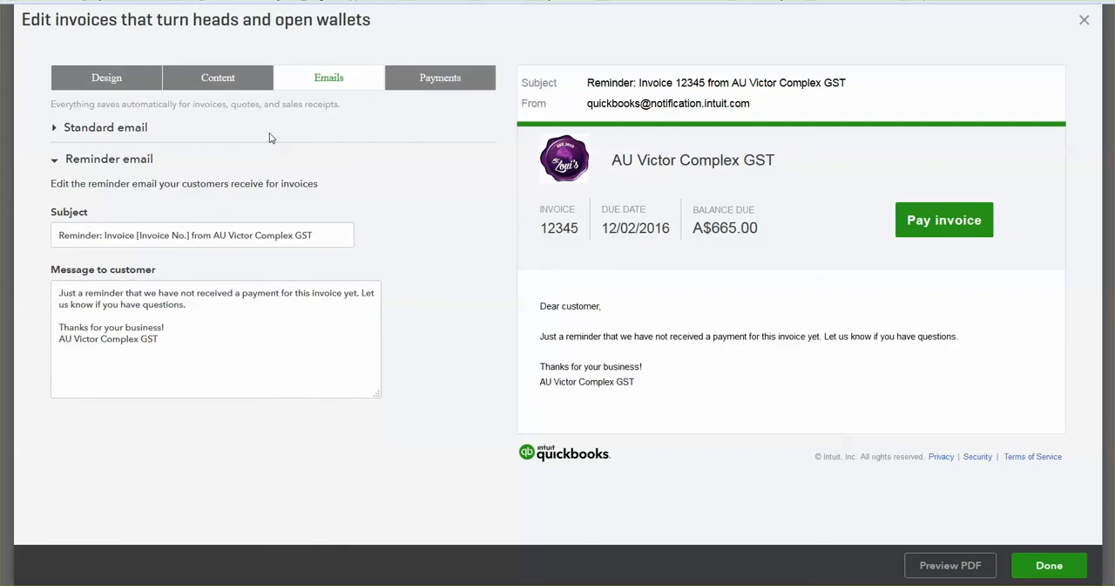
mouse_move(363, 167)
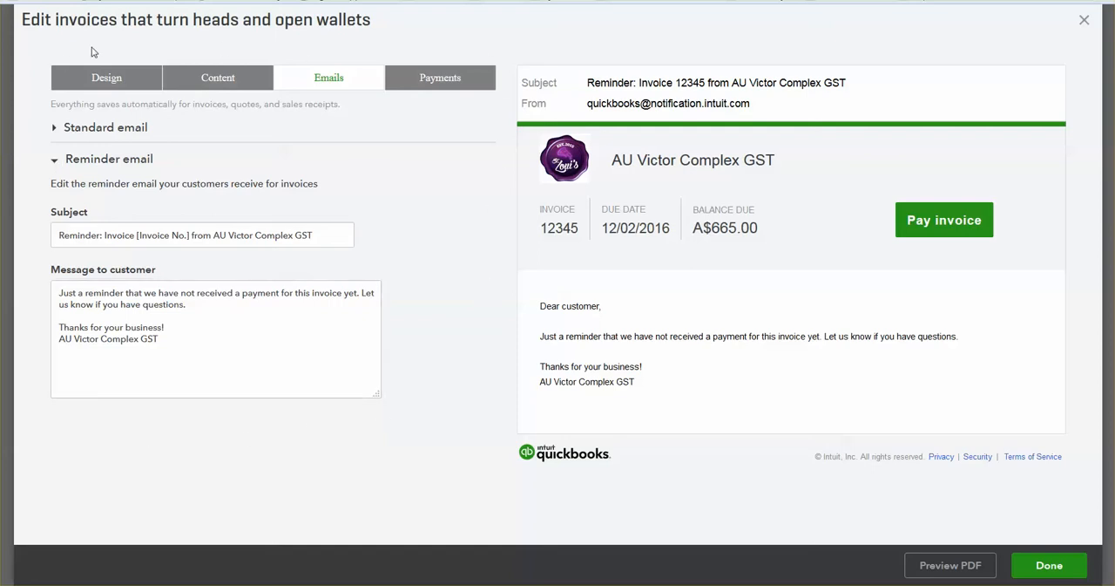
mouse_move(435, 250)
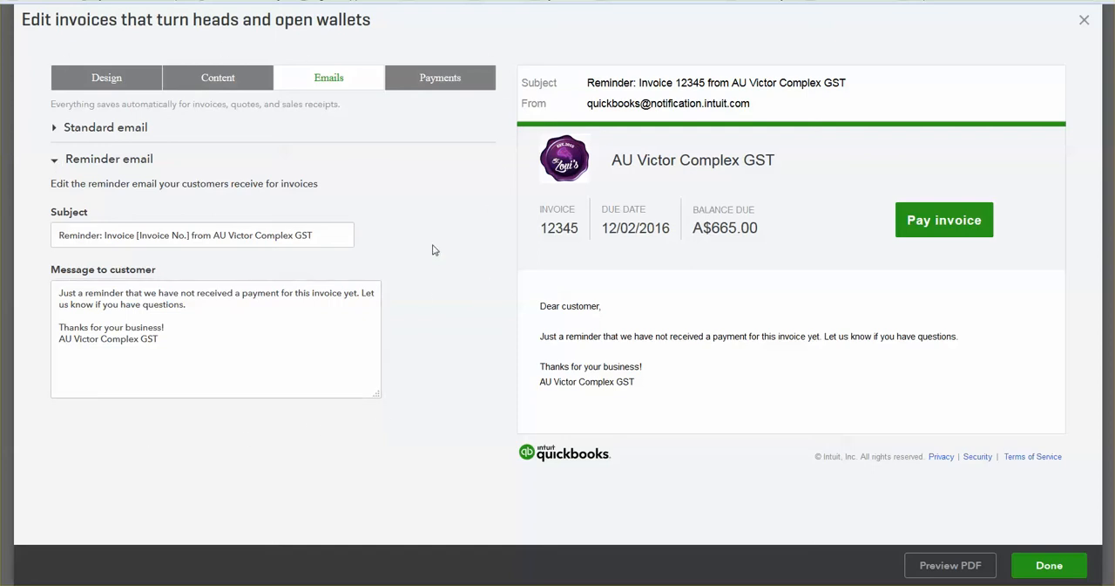
mouse_move(364, 160)
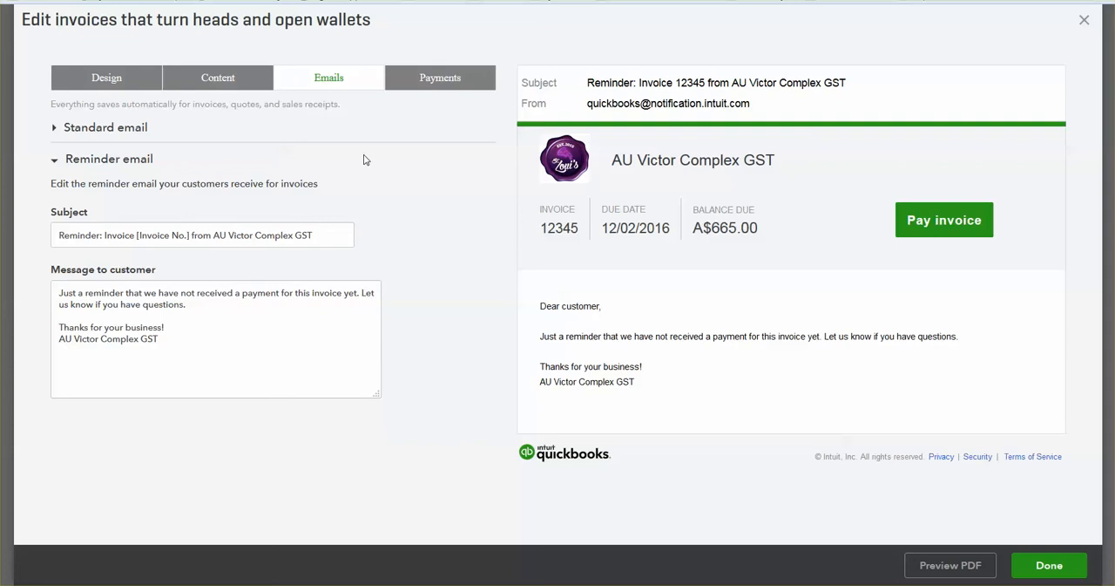
mouse_move(396, 175)
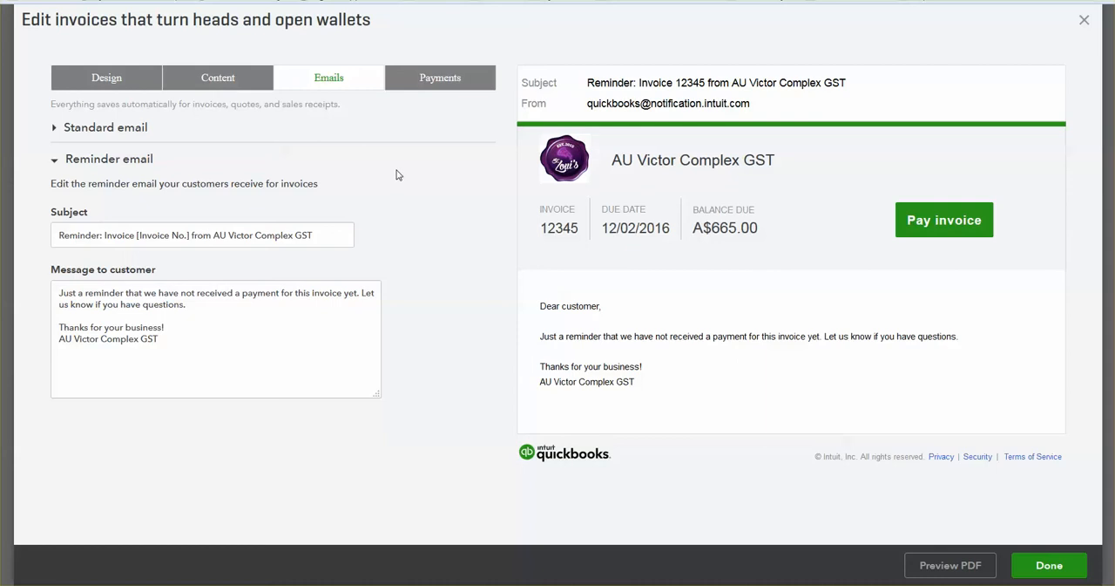
Switch to the Payments tab showing PayPal credit card payments.
left_click(440, 76)
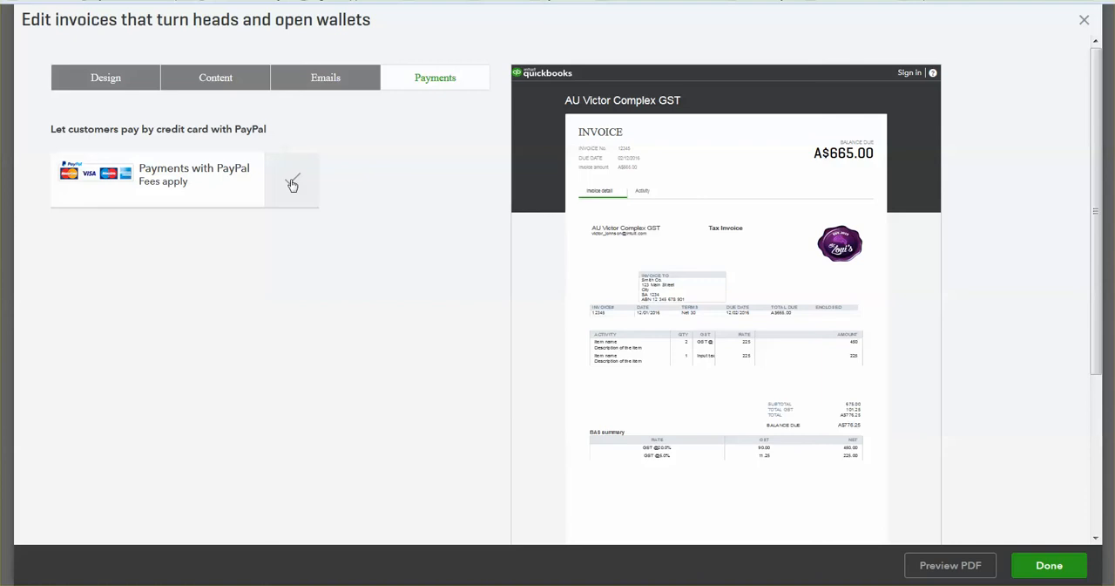
mouse_move(946, 94)
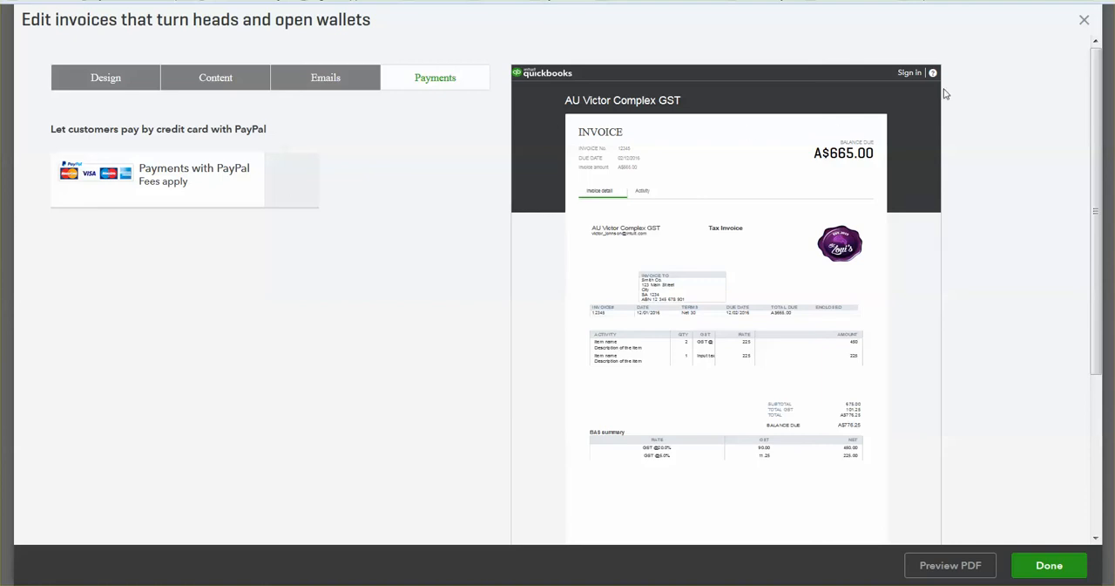
mouse_move(884, 162)
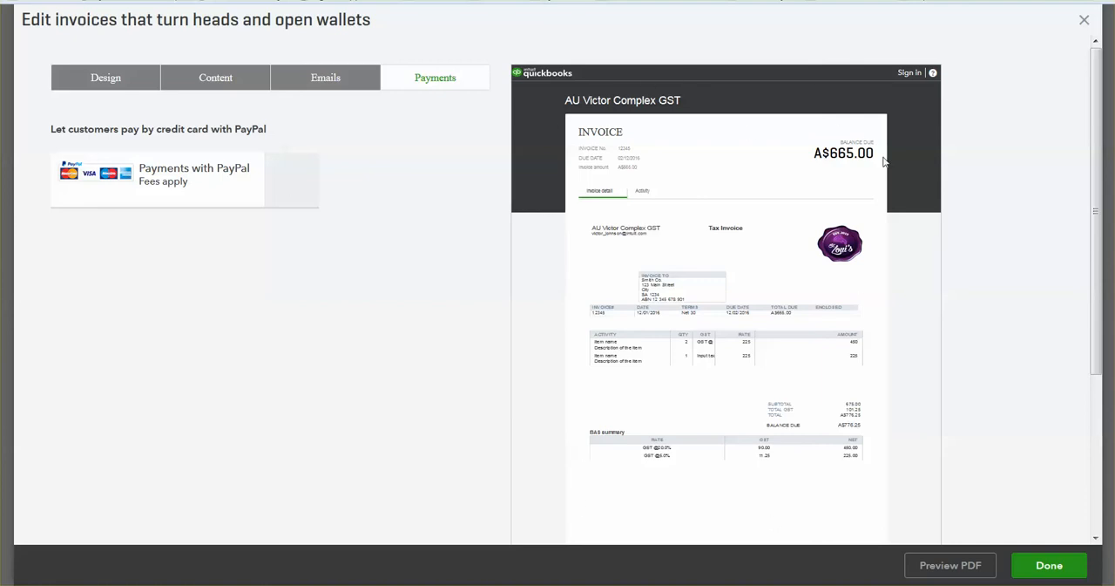
mouse_move(326, 78)
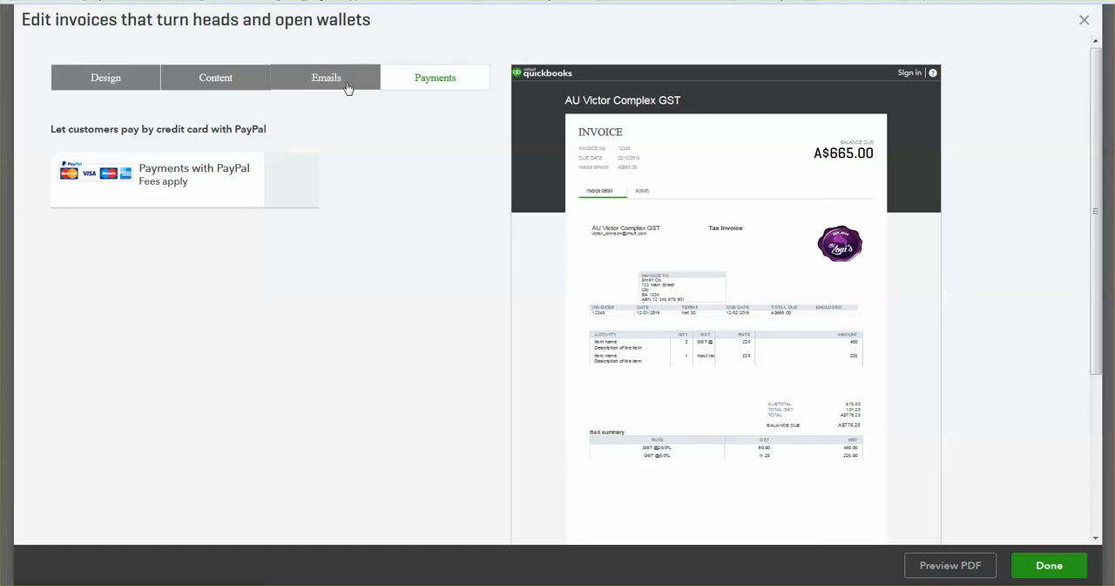
Briefly revisit the Emails tab, then return to the PayPal payment settings.
left_click(326, 77)
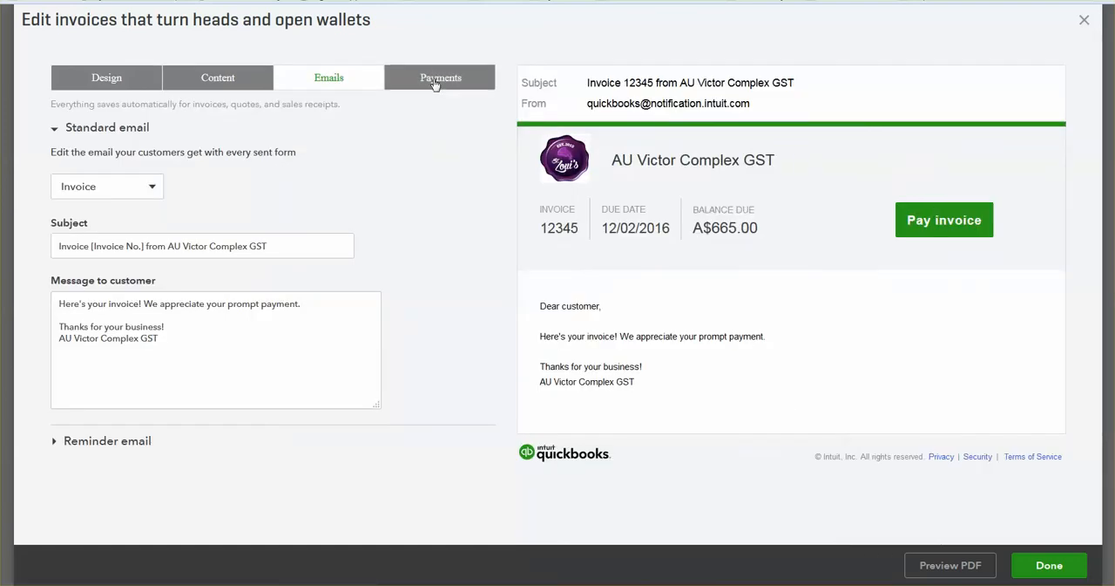
left_click(440, 78)
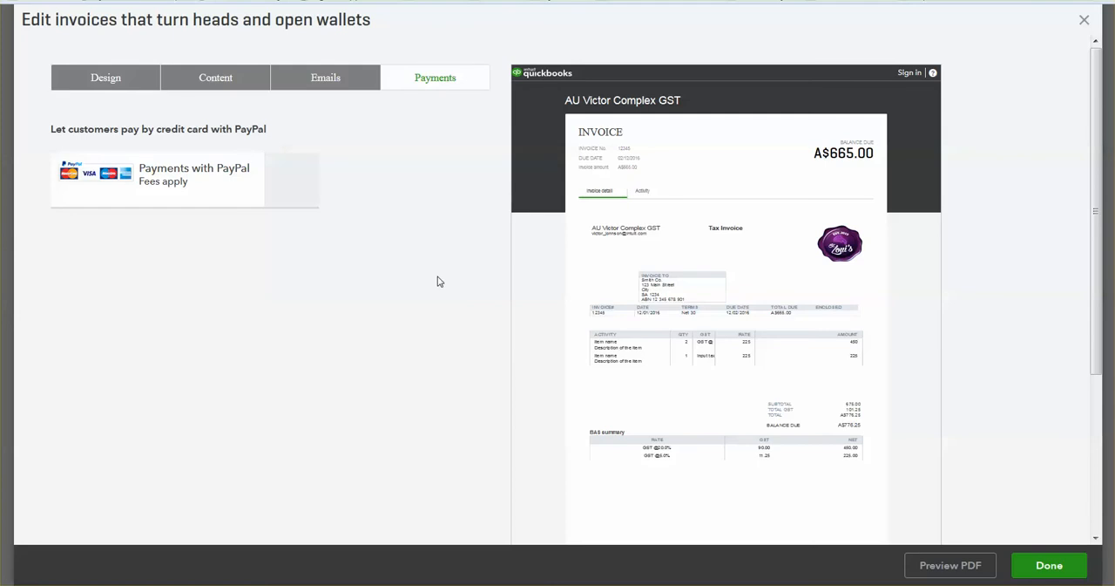
mouse_move(429, 202)
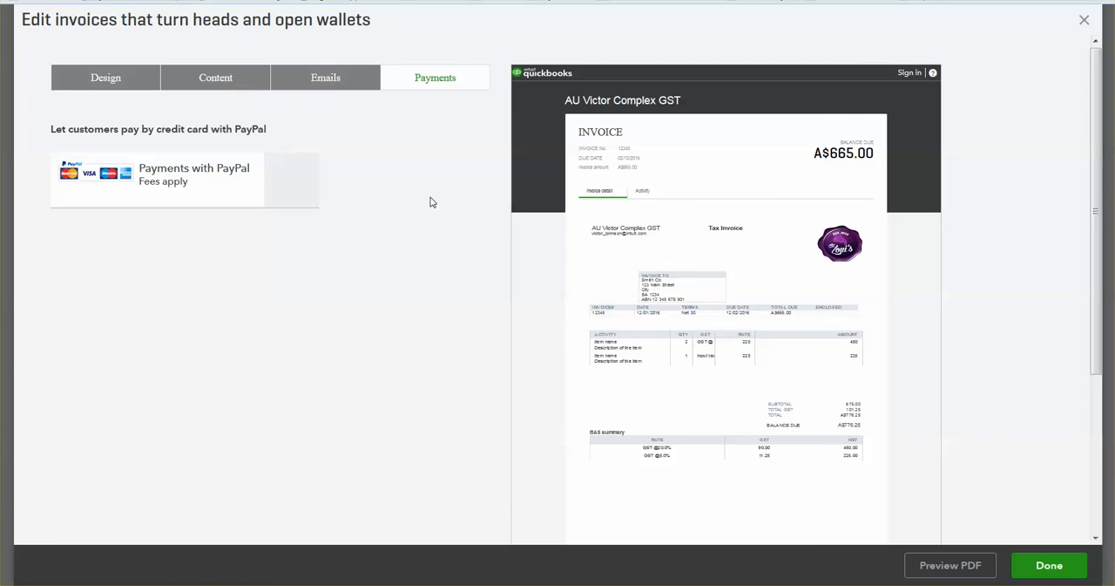
mouse_move(423, 183)
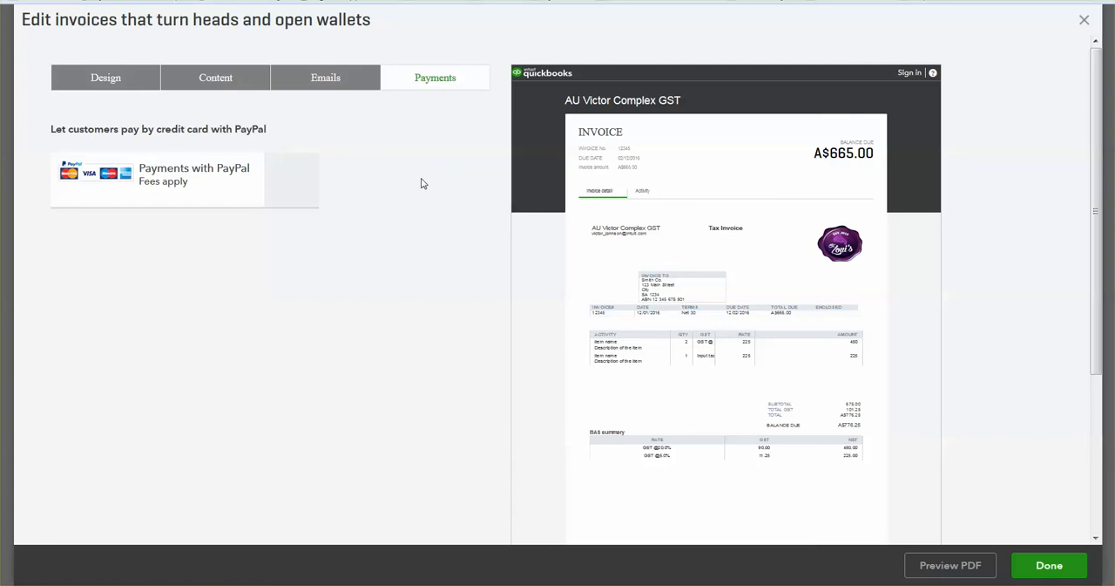
mouse_move(416, 179)
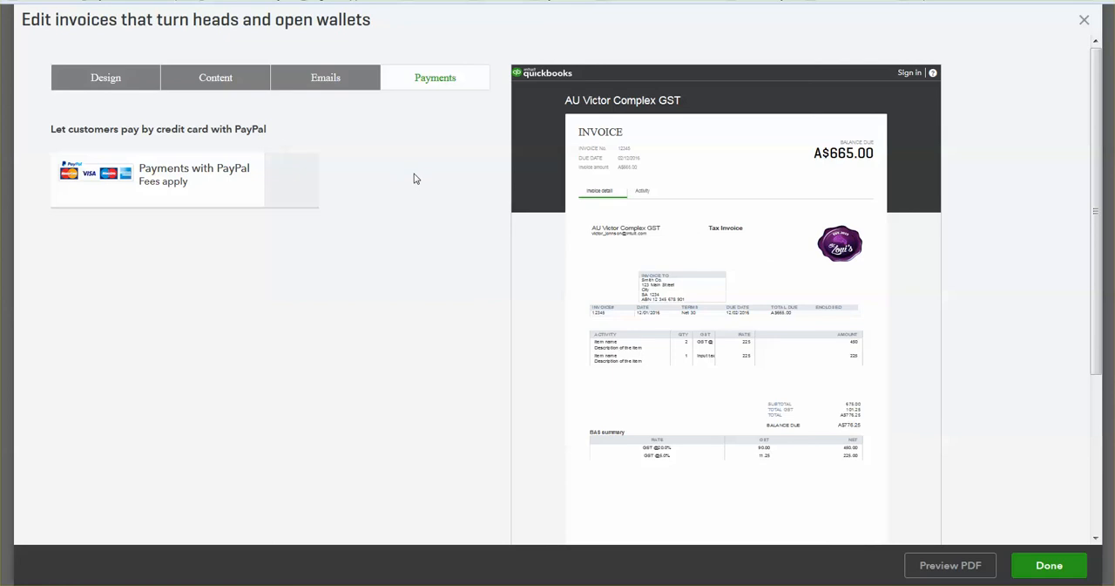